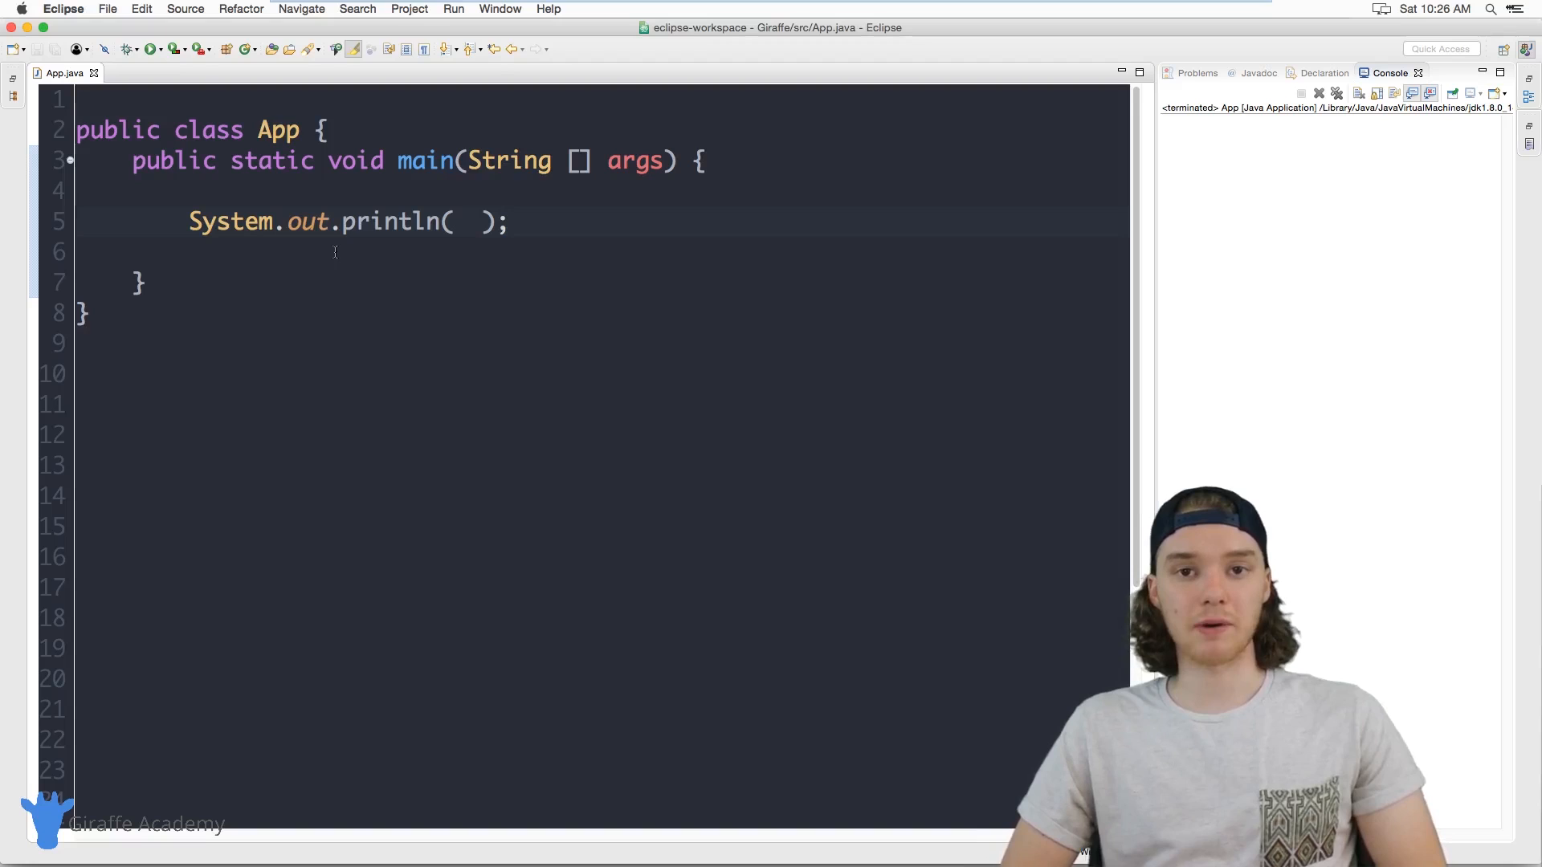
- Put 3 inside the empty println parentheses so it prints the number 3
{"action": "left_click", "coordinate": [467, 221]}
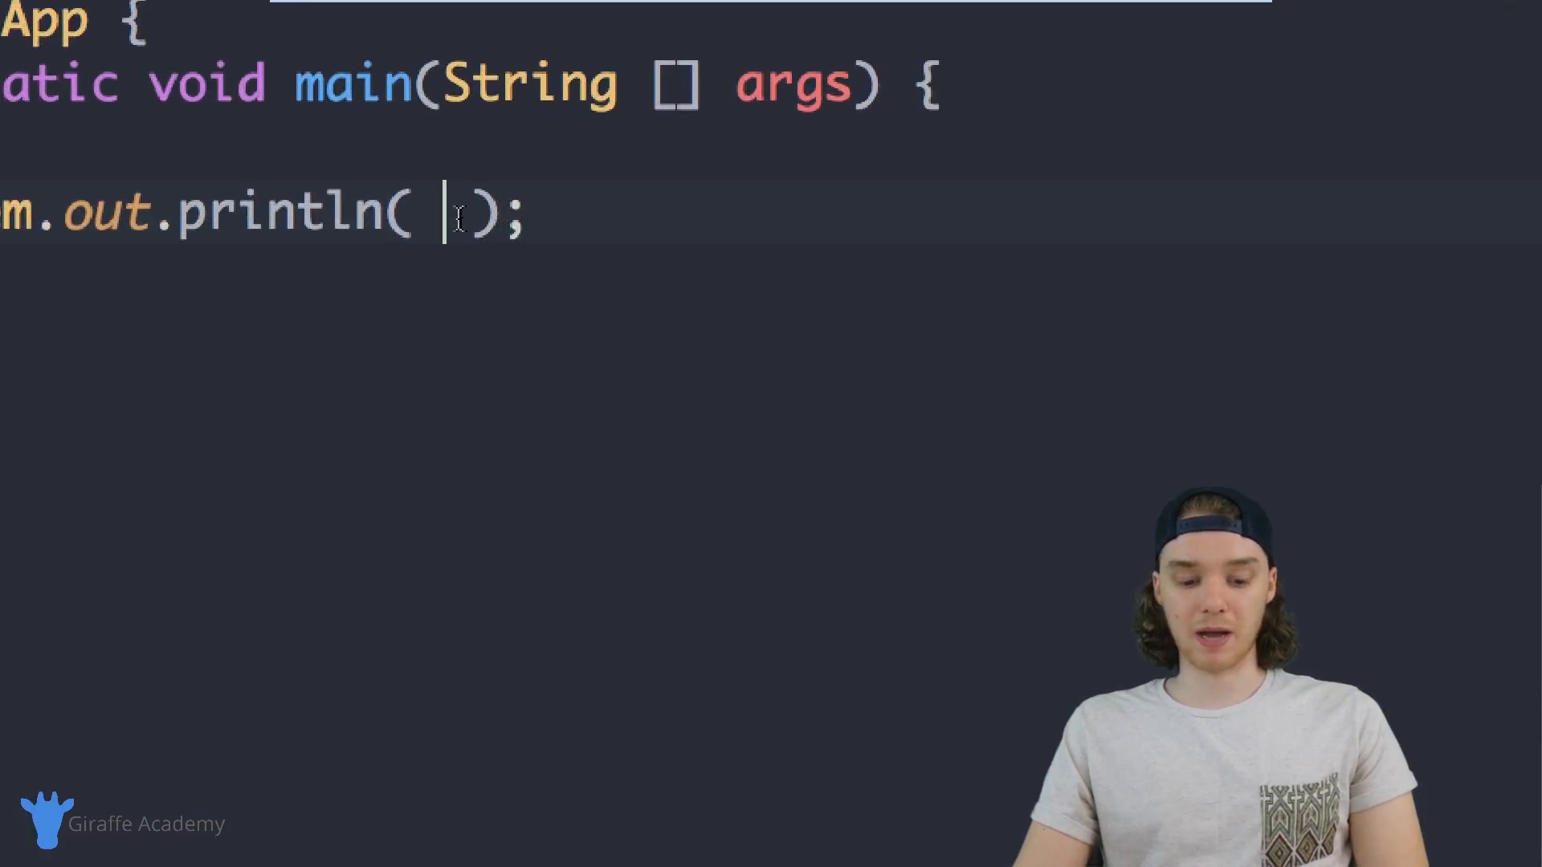
{"action": "type", "text": "3"}
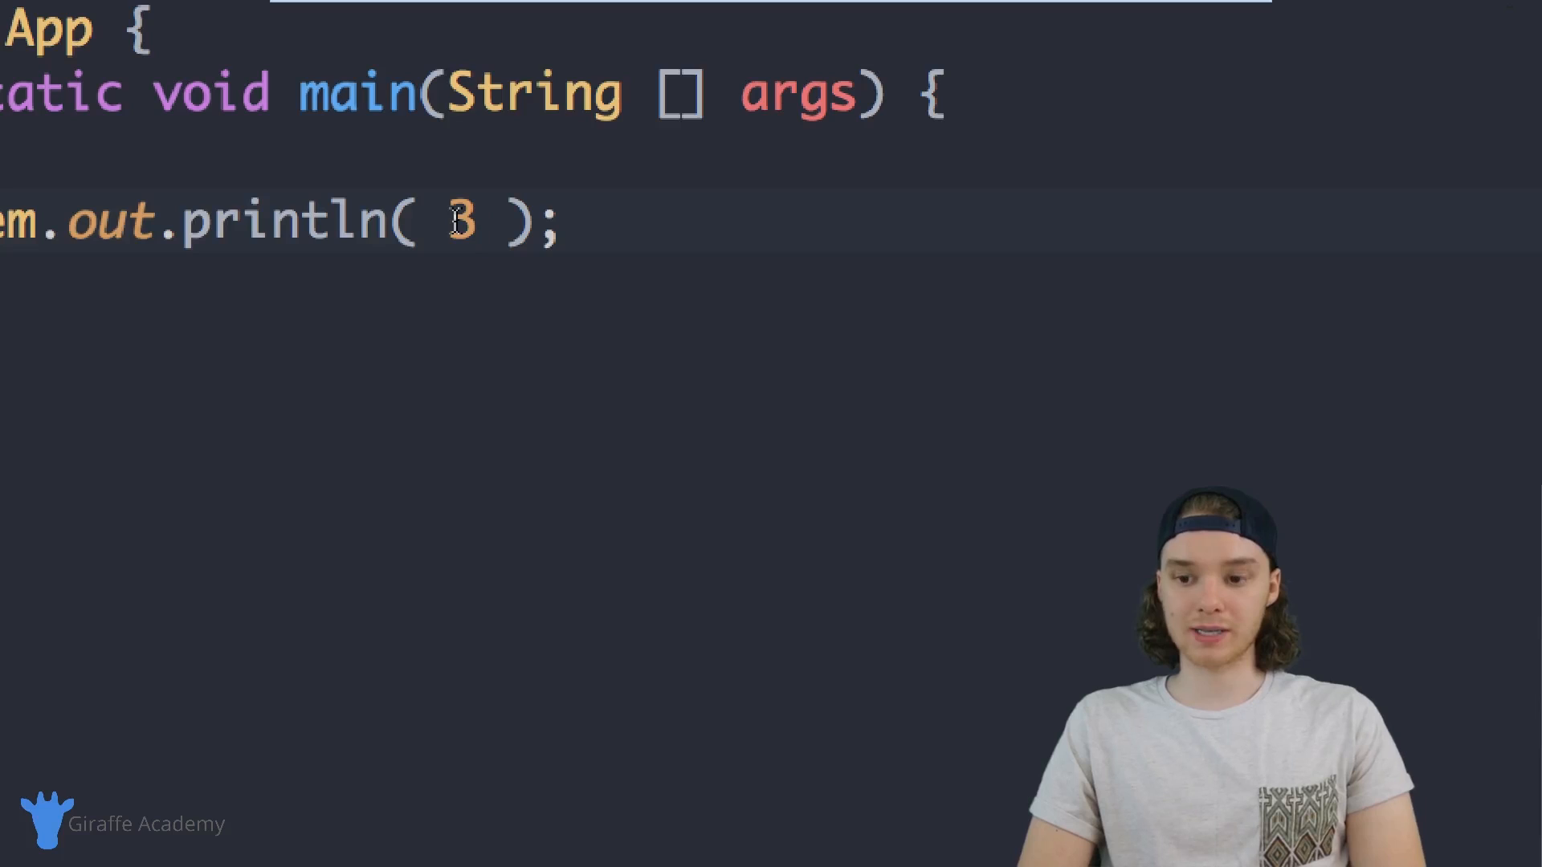
- Change the printed expression to 3 + 4 and run the program to see the sum
{"action": "type", "text": "+ 4"}
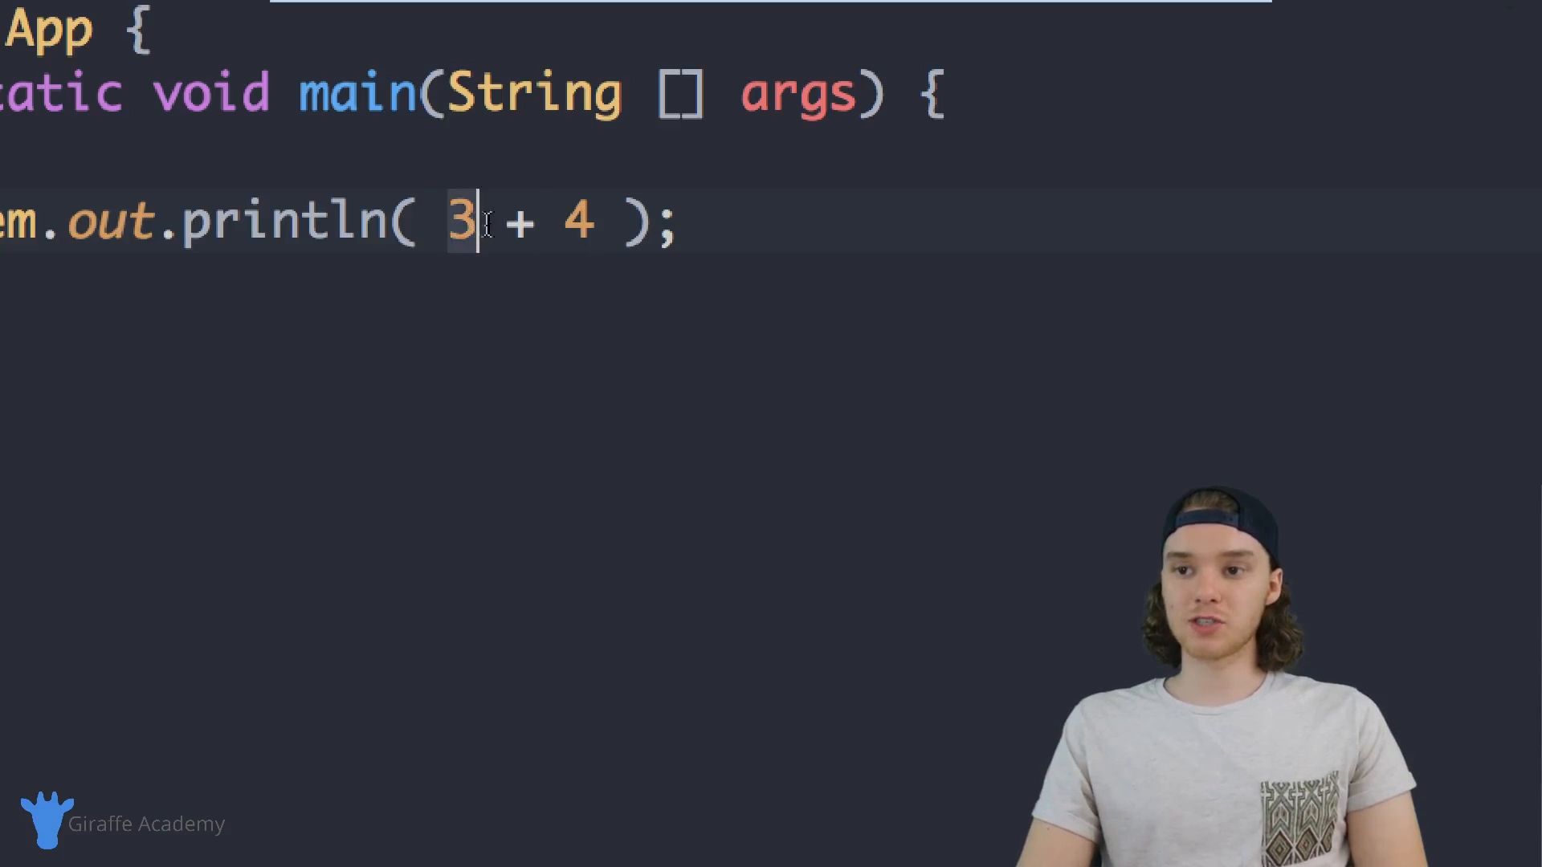
{"action": "left_click_drag", "start_coordinate": [472, 219], "coordinate": [589, 219]}
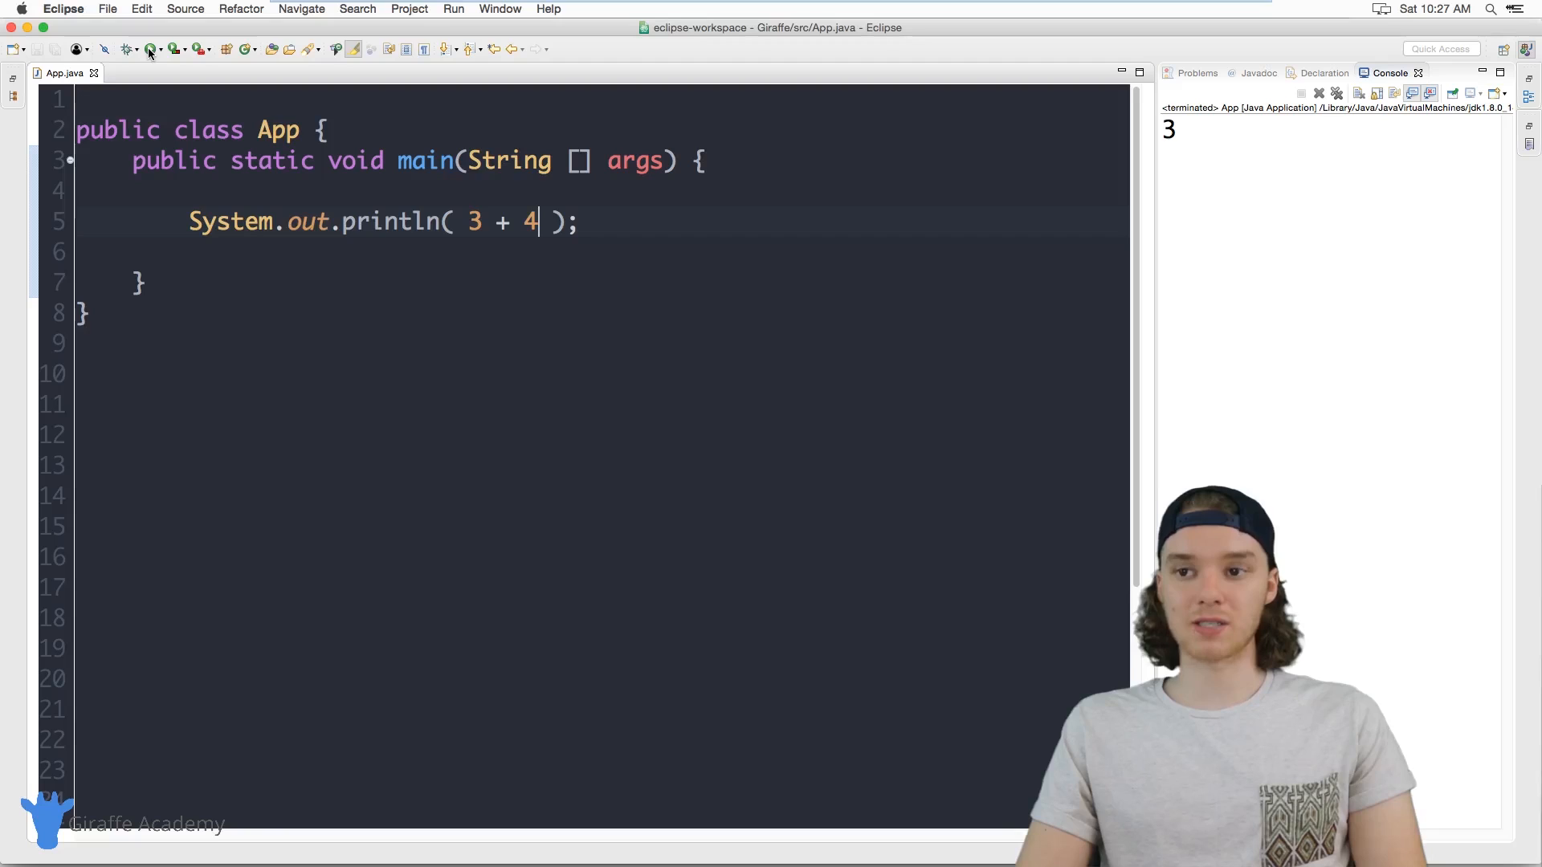
{"action": "left_click", "coordinate": [148, 49]}
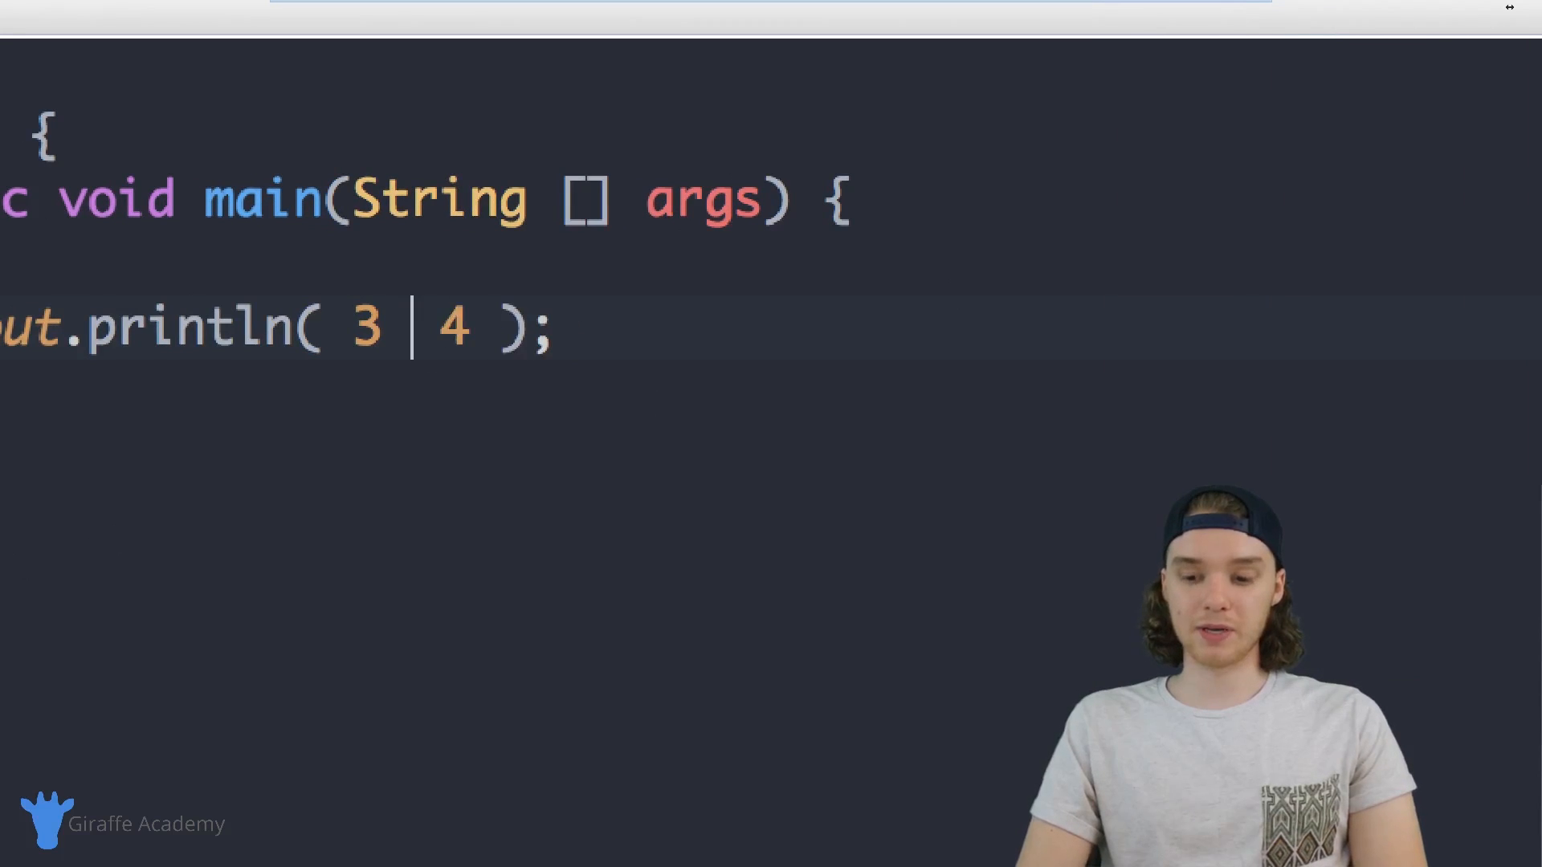
- Swap the operator to -, then *, and finally leave it as 3 / 4
{"action": "type", "text": "-"}
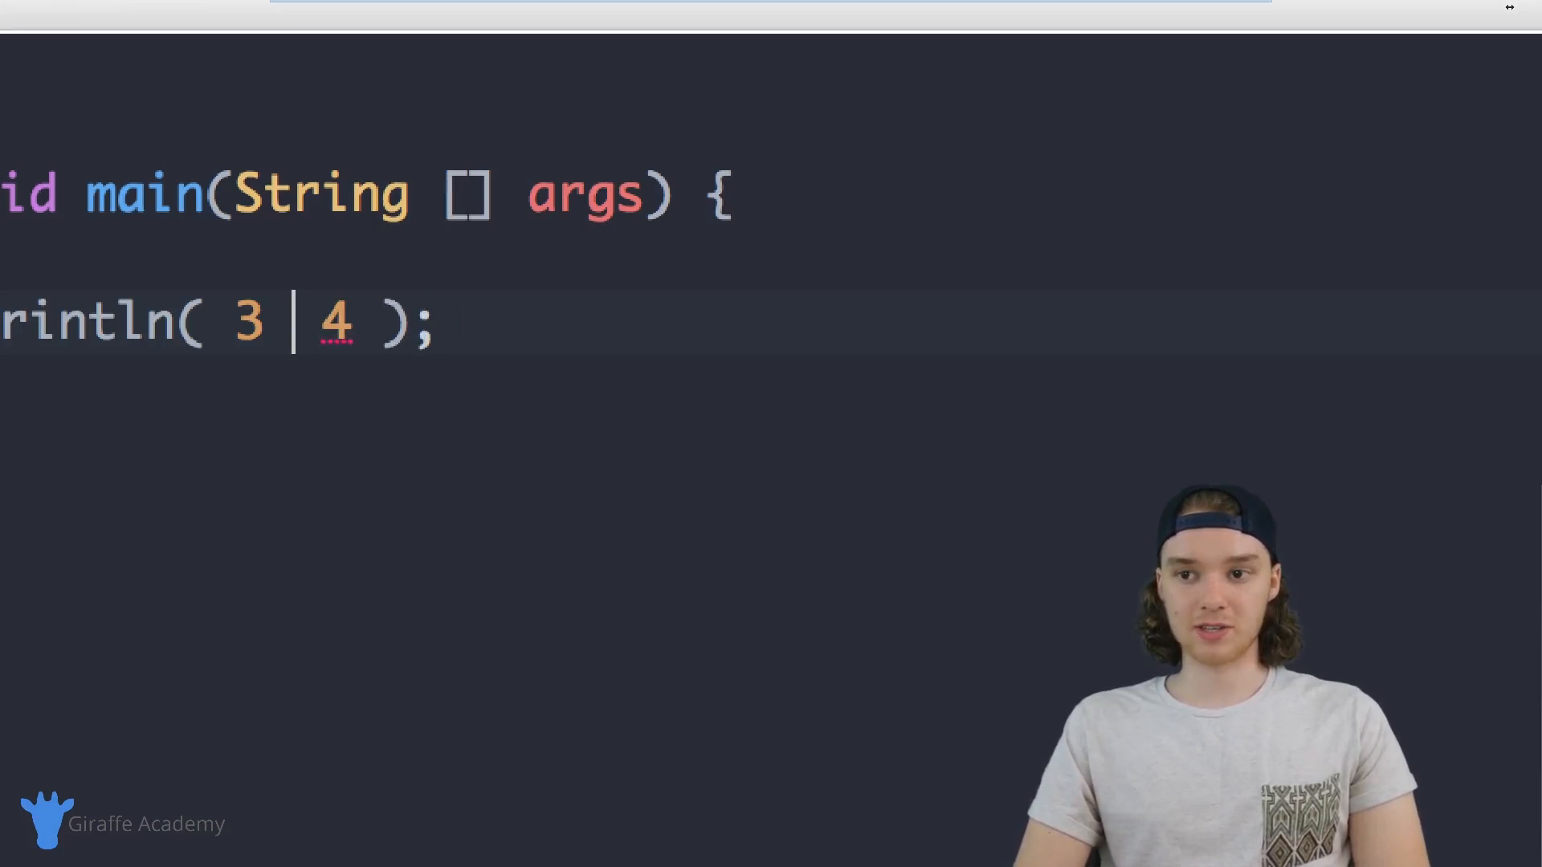
{"action": "type", "text": "/"}
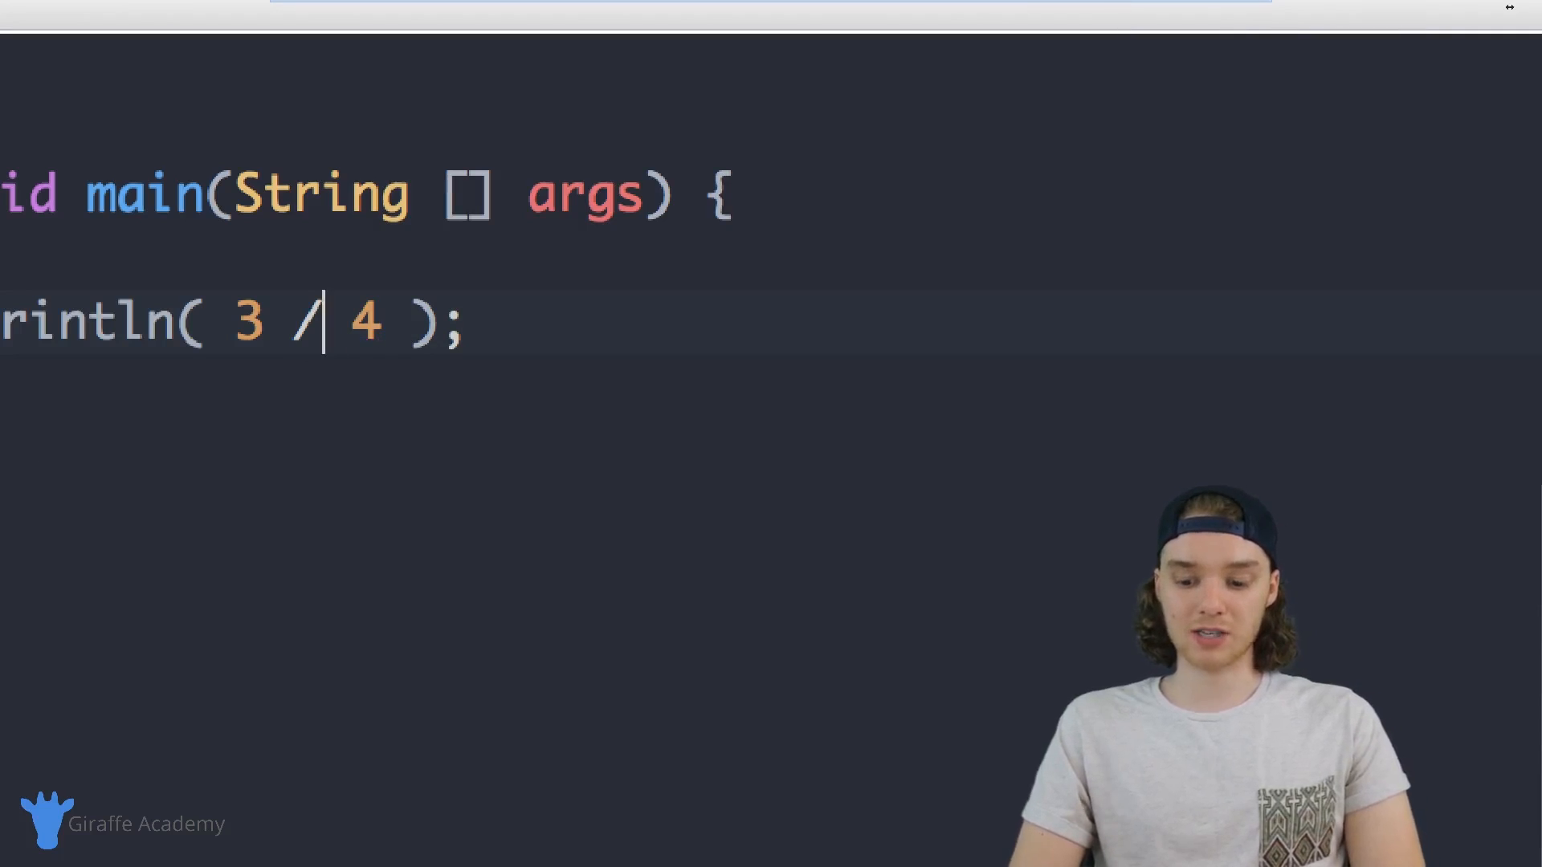
{"action": "key", "text": "Backspace"}
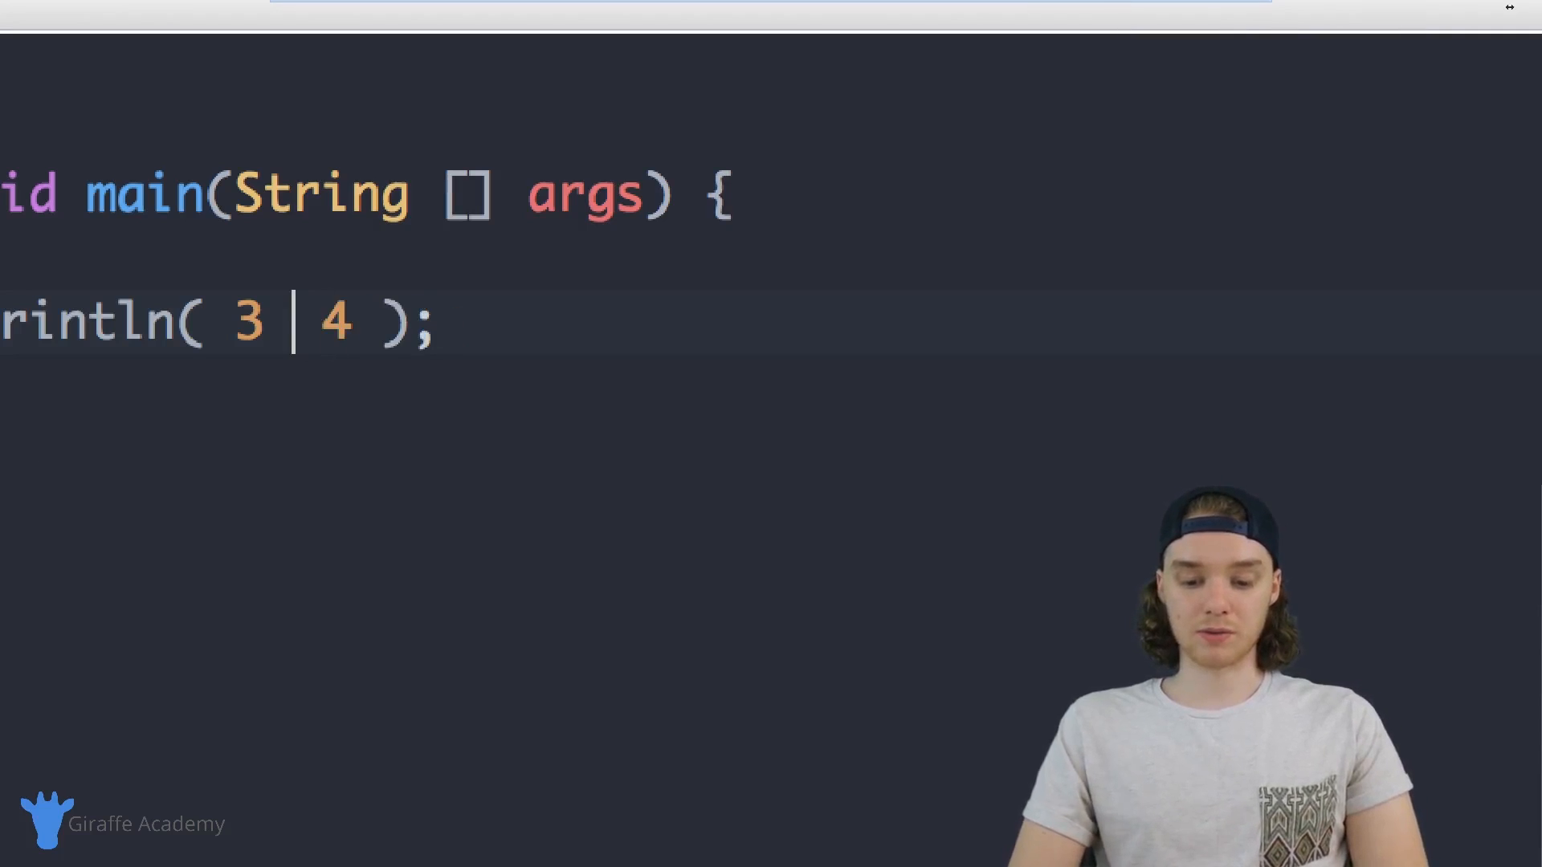
{"action": "type", "text": "*"}
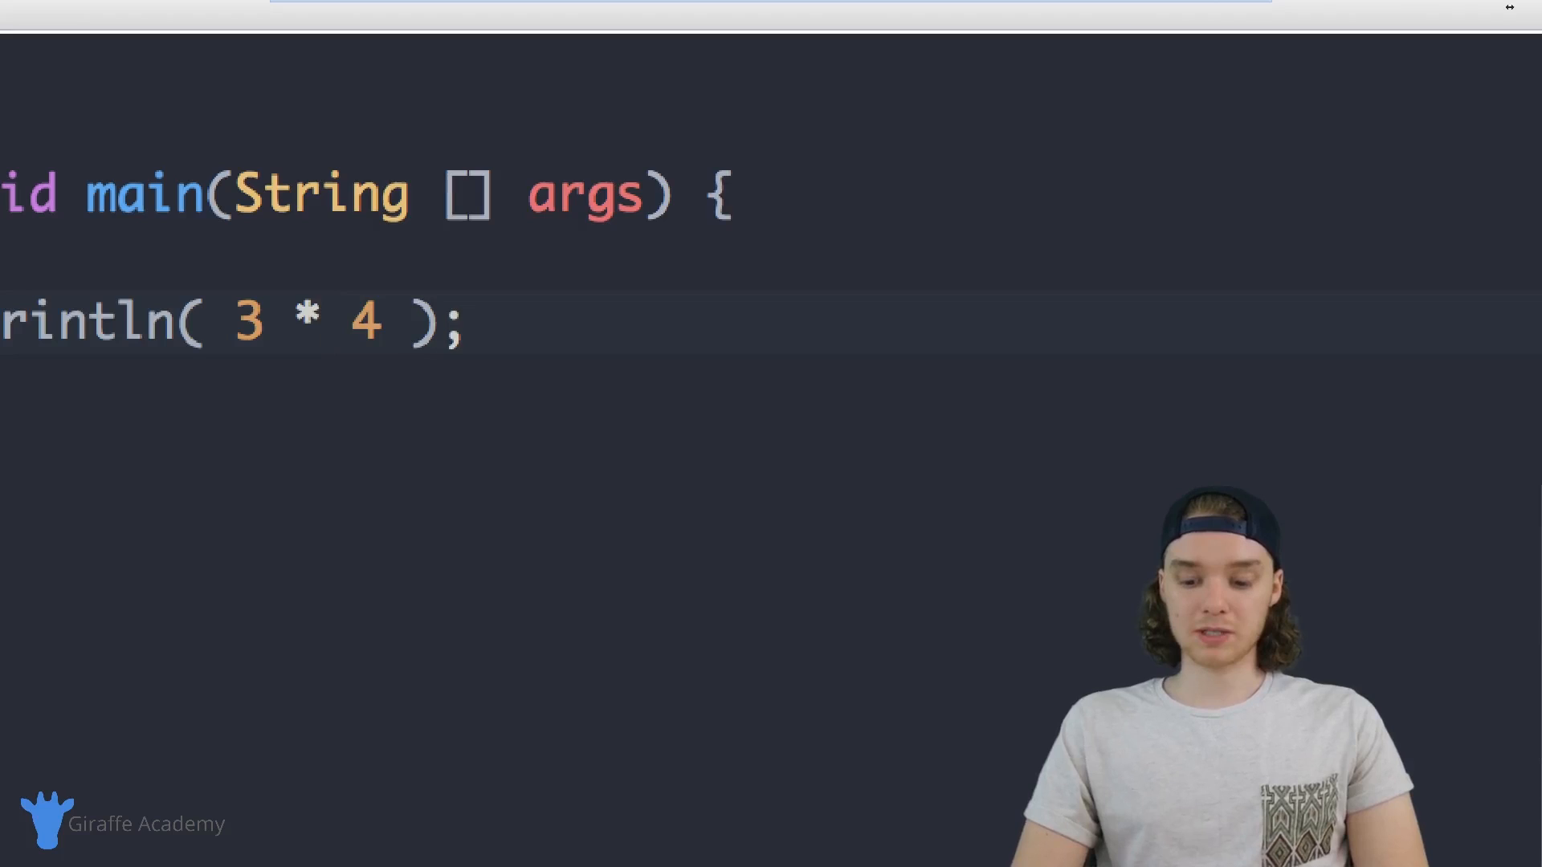
{"action": "type", "text": "/"}
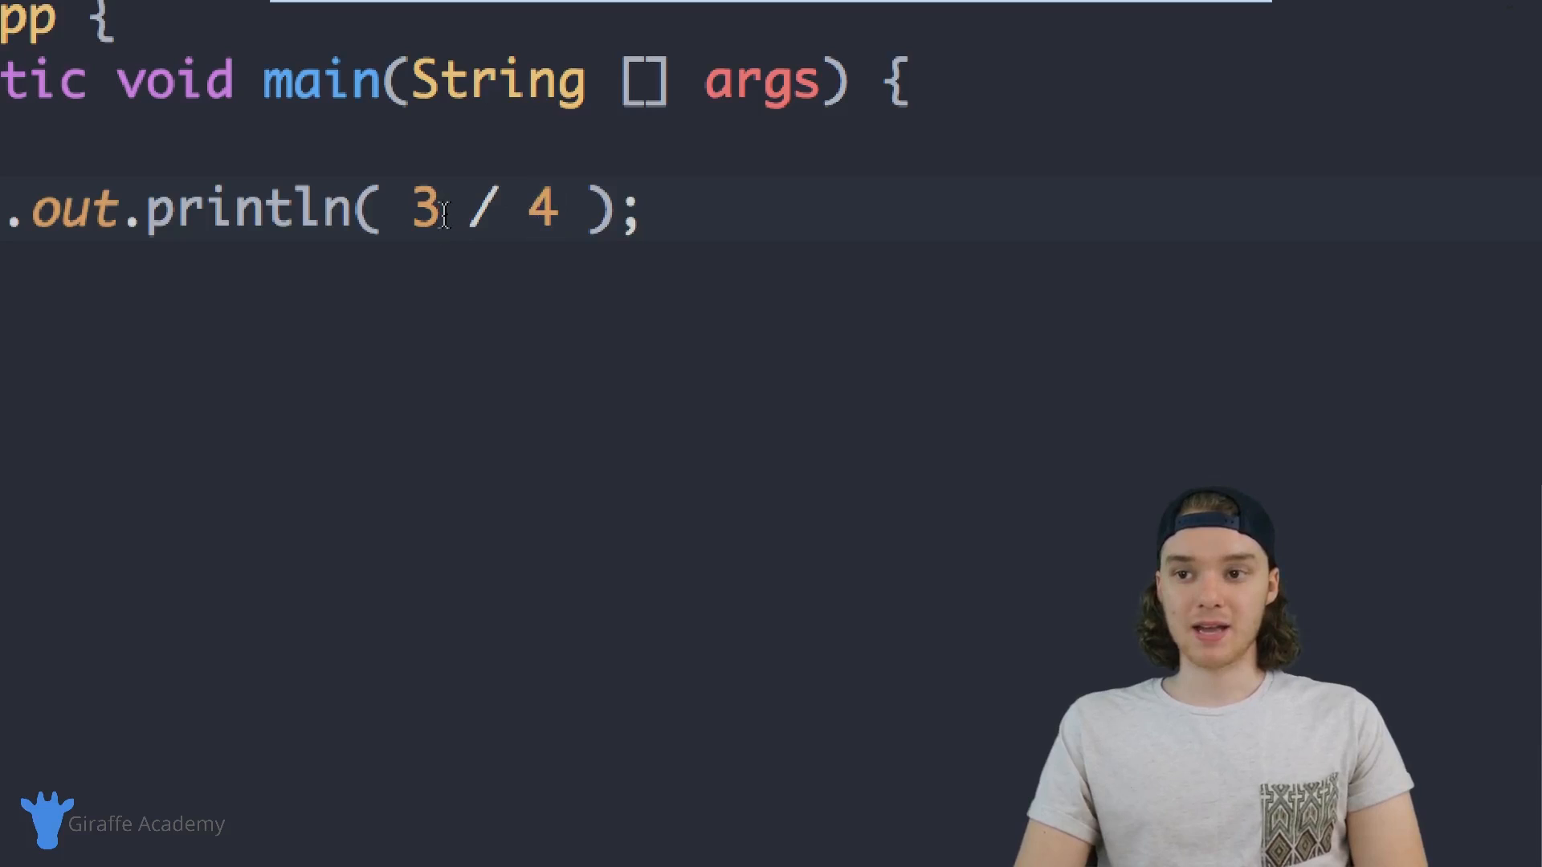
- Make both operands decimals, 3.0 / 4.0, and run to see the decimal result
{"action": "type", "text": ".0"}
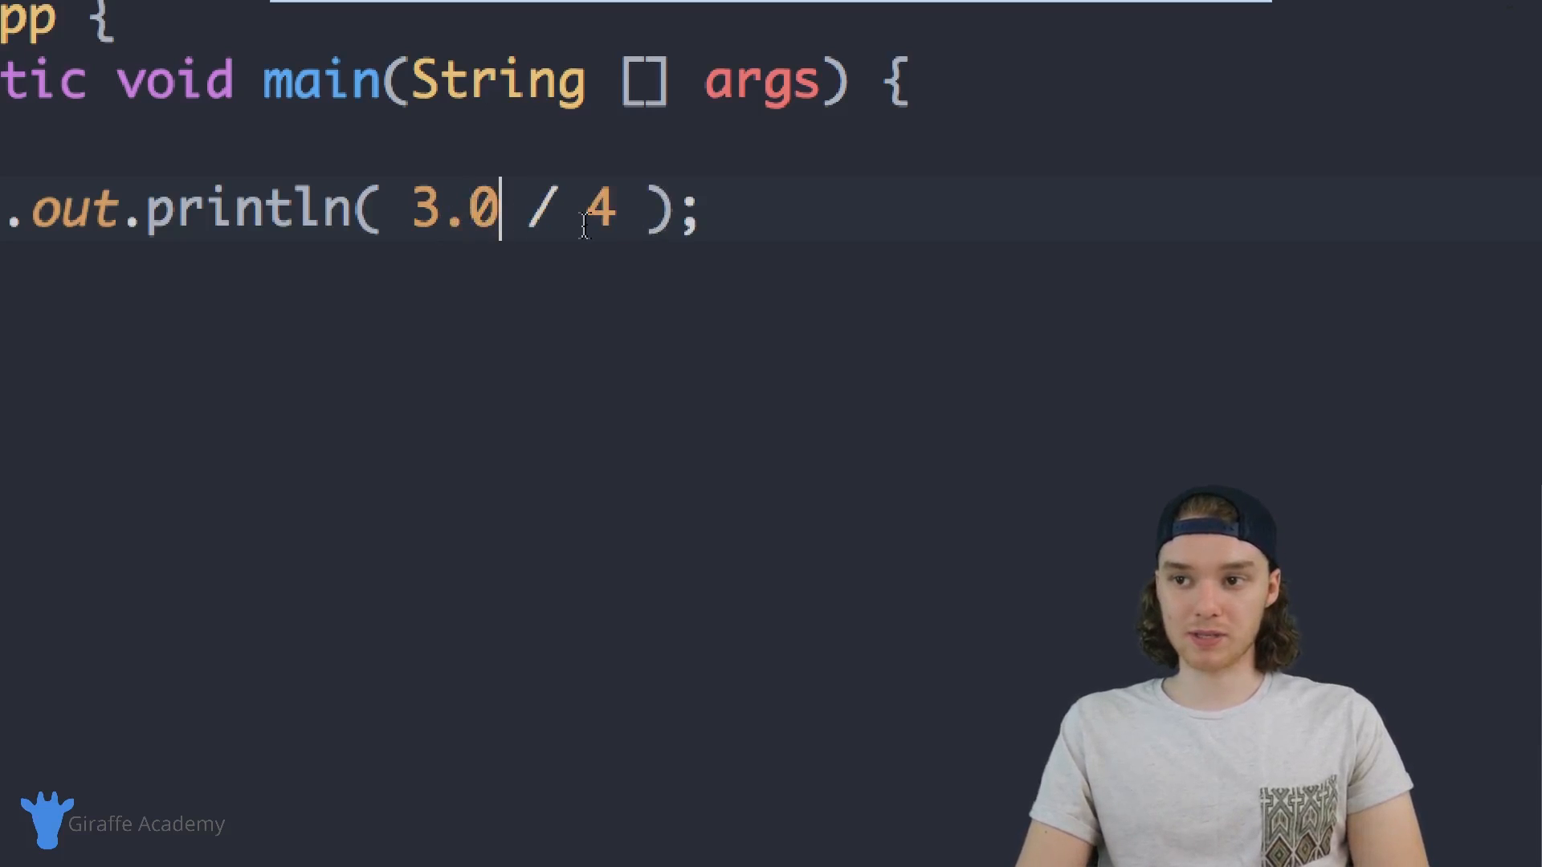
{"action": "type", "text": ".0"}
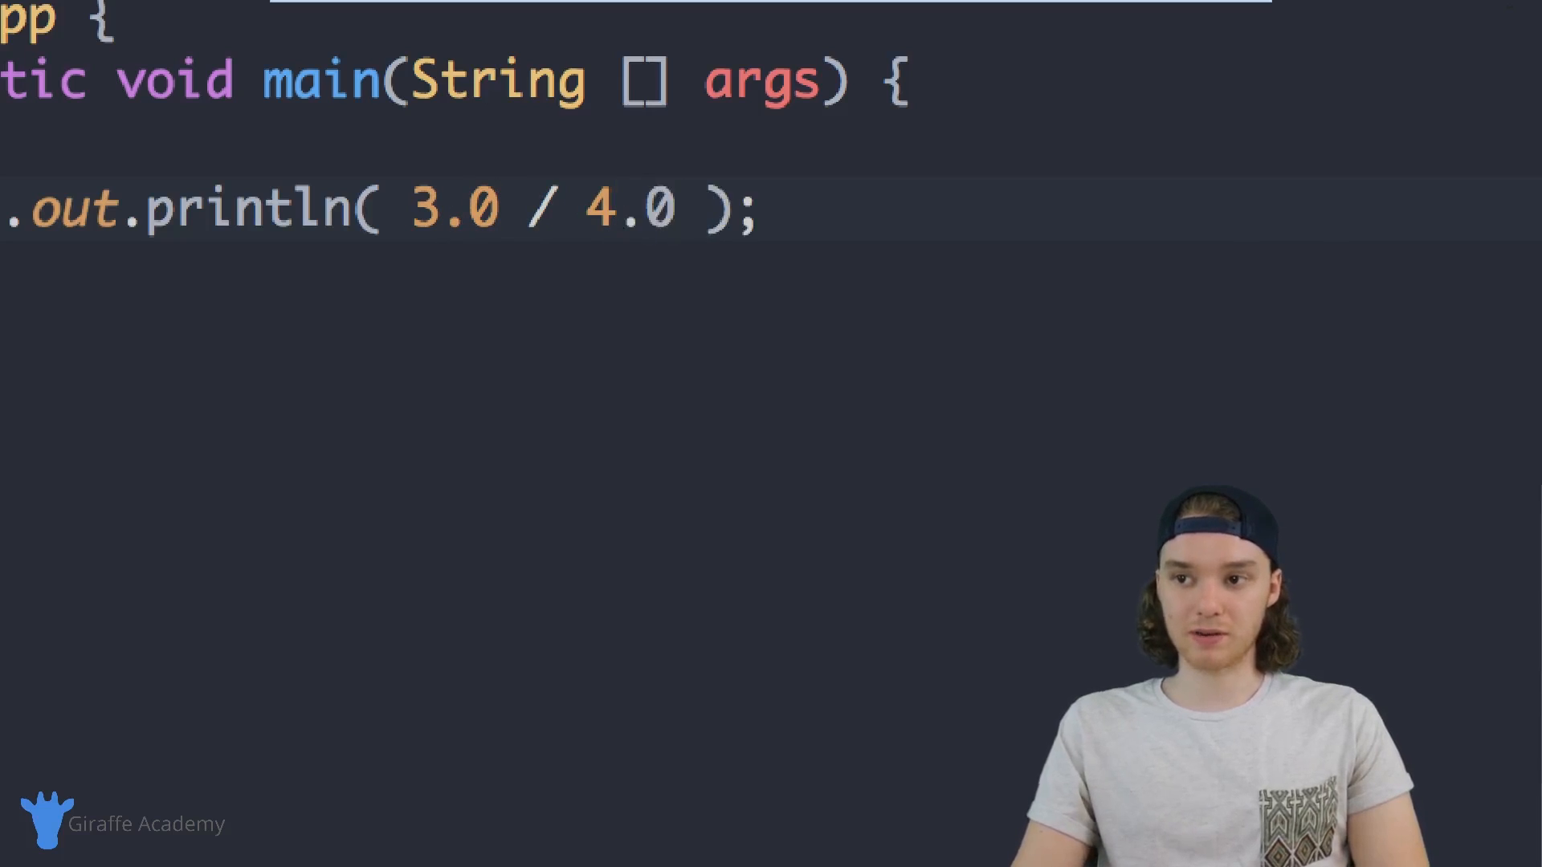
{"action": "left_click", "coordinate": [673, 207]}
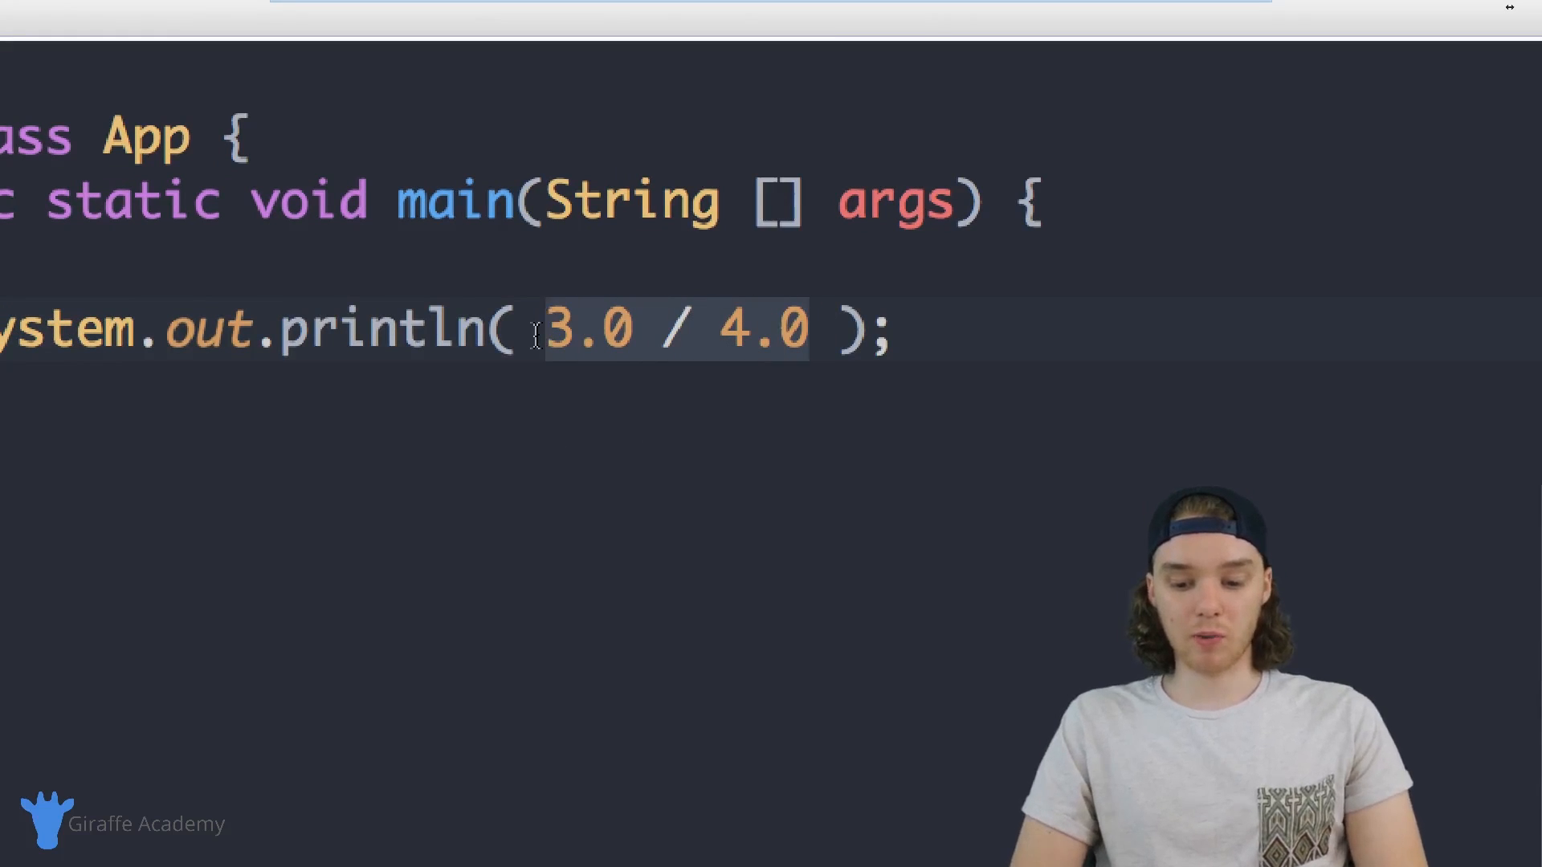
- Replace the division with the remainder expression 10 % 3
{"action": "type", "text": "10"}
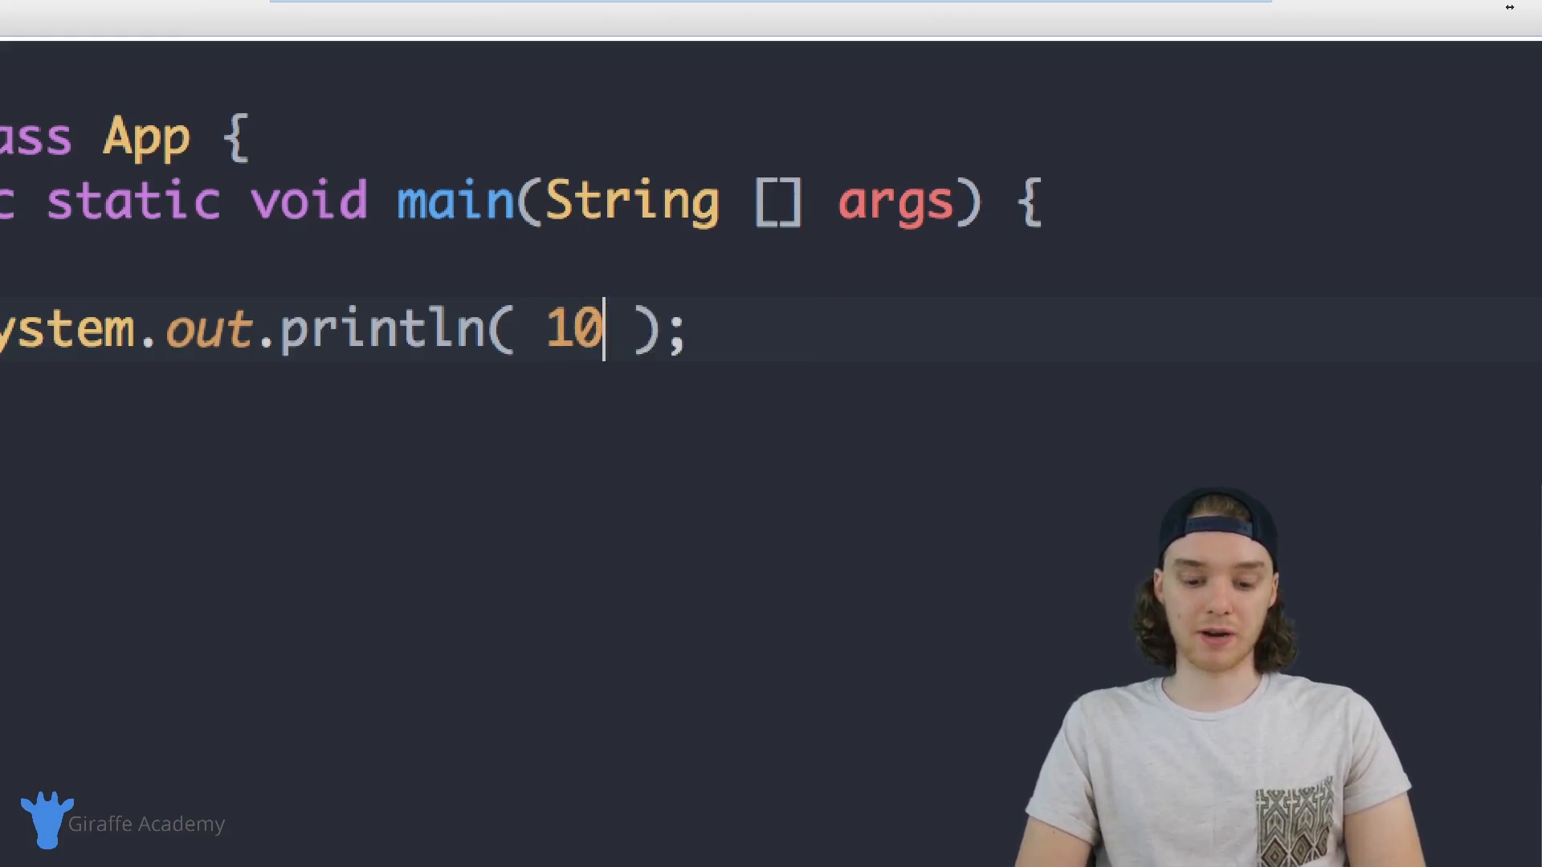
{"action": "type", "text": "%"}
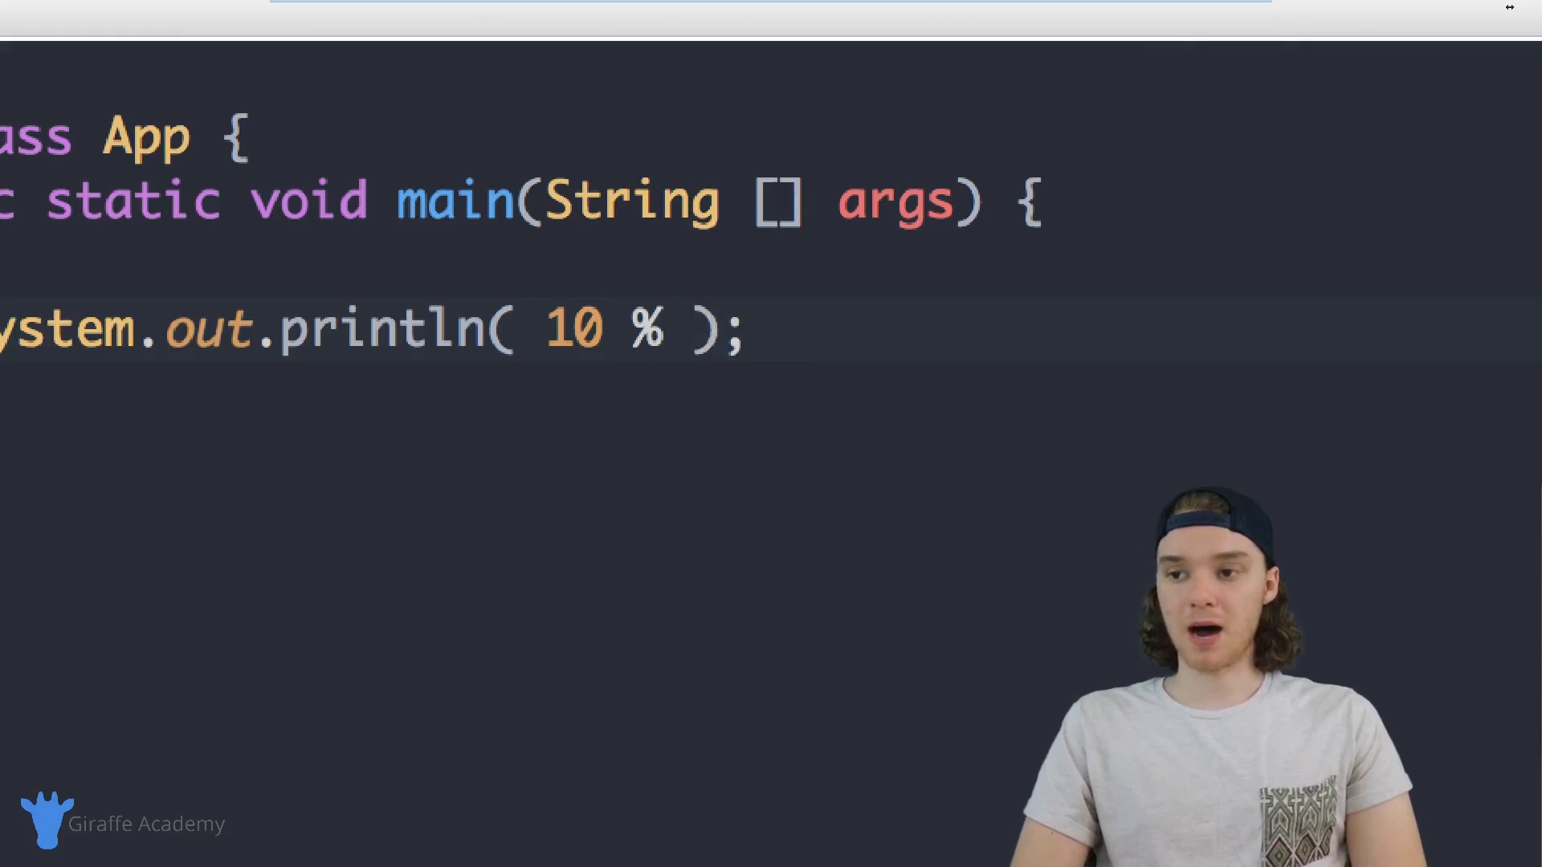
{"action": "type", "text": "3"}
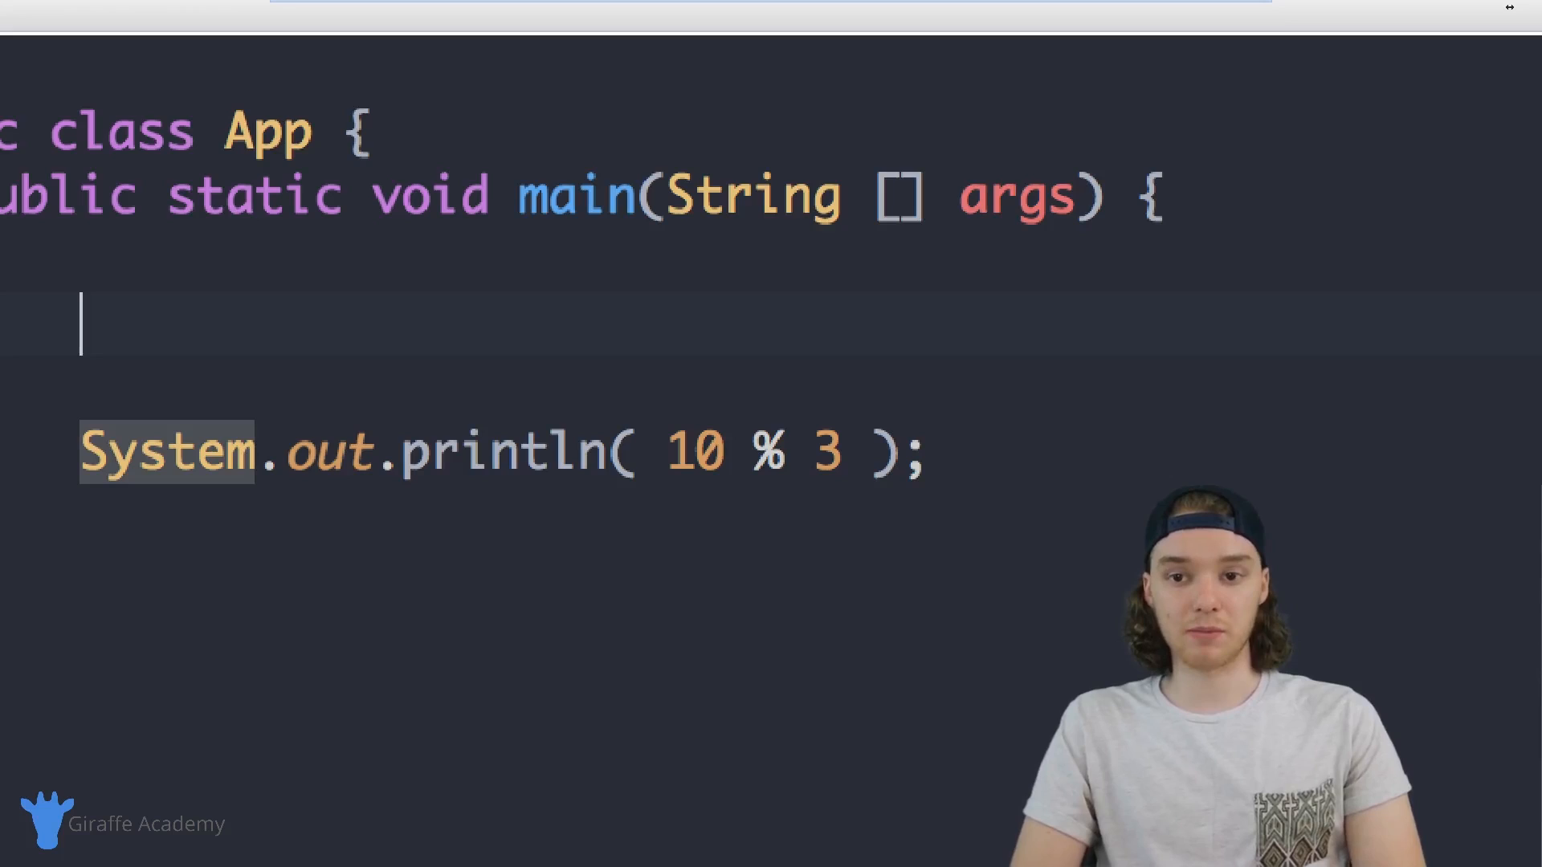
- Declare int myInt = 3; and double myDouble = 5.5; above the println
{"action": "type", "text": "int"}
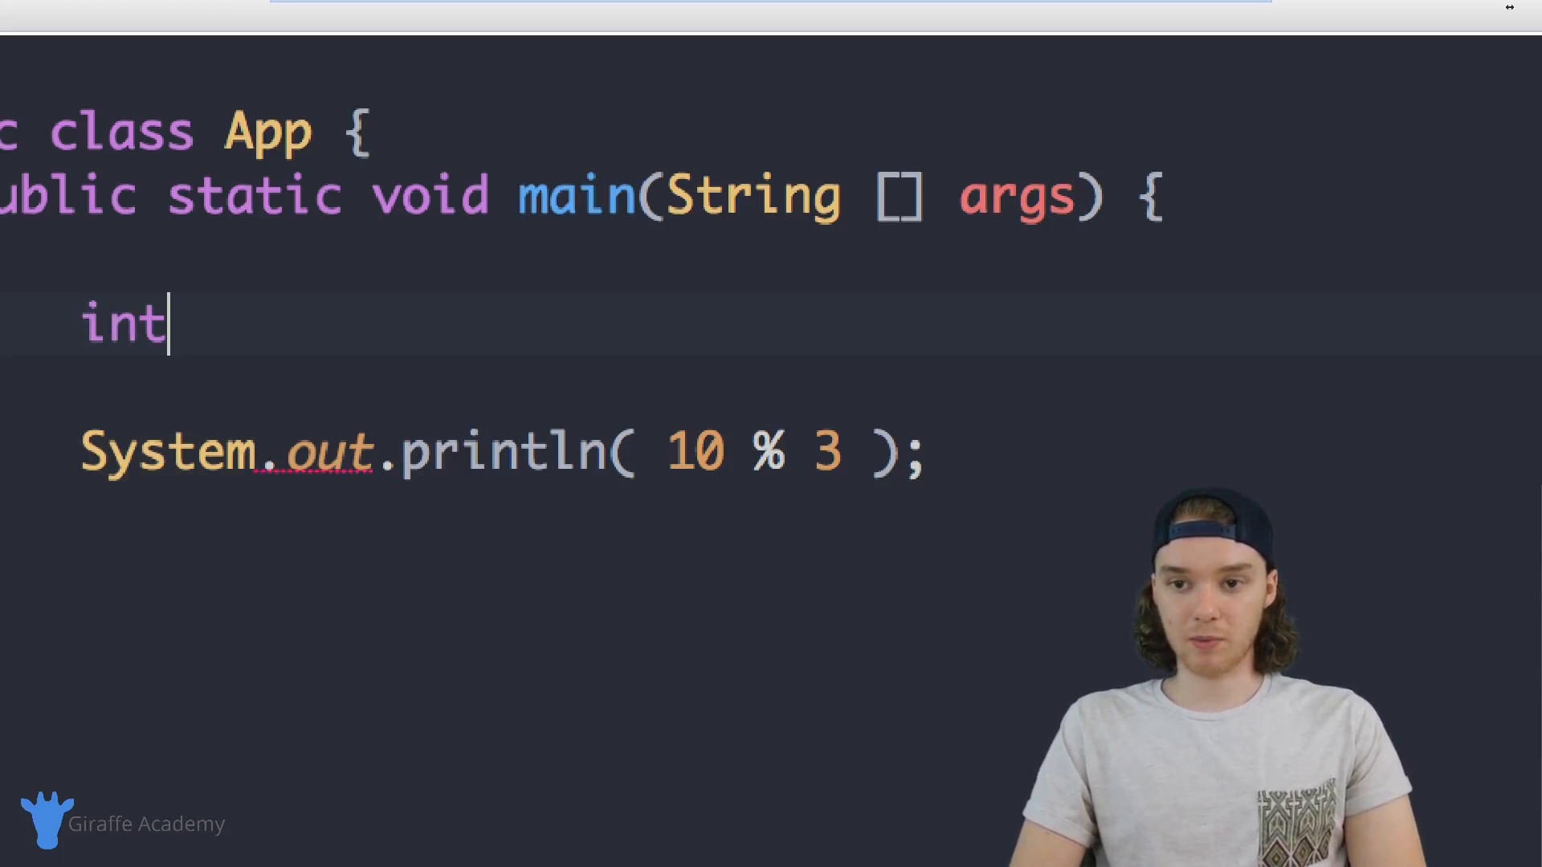
{"action": "type", "text": "myInt"}
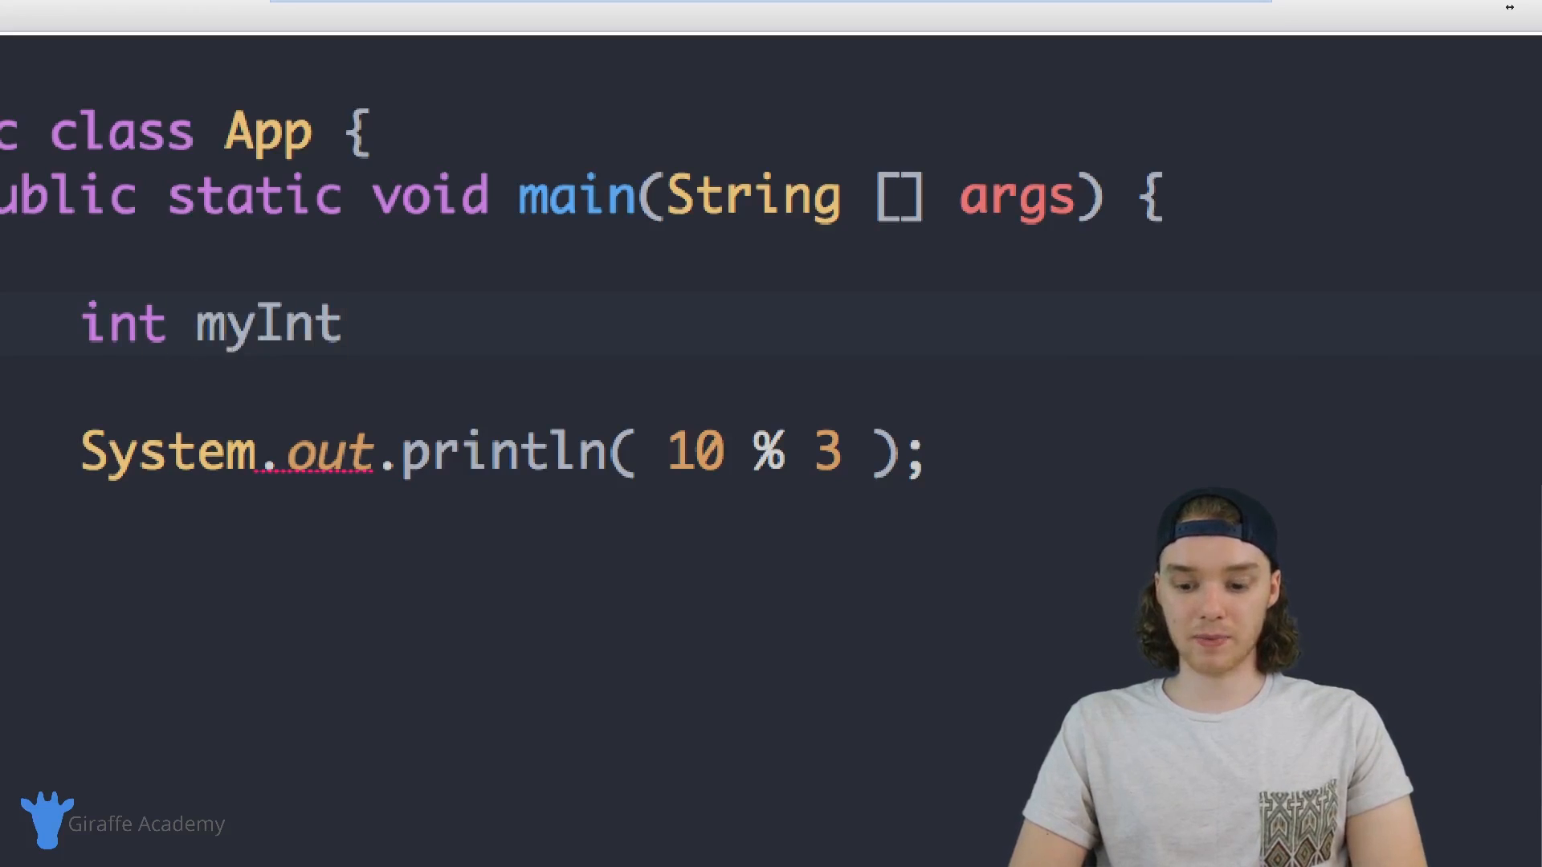
{"action": "type", "text": "= 3;"}
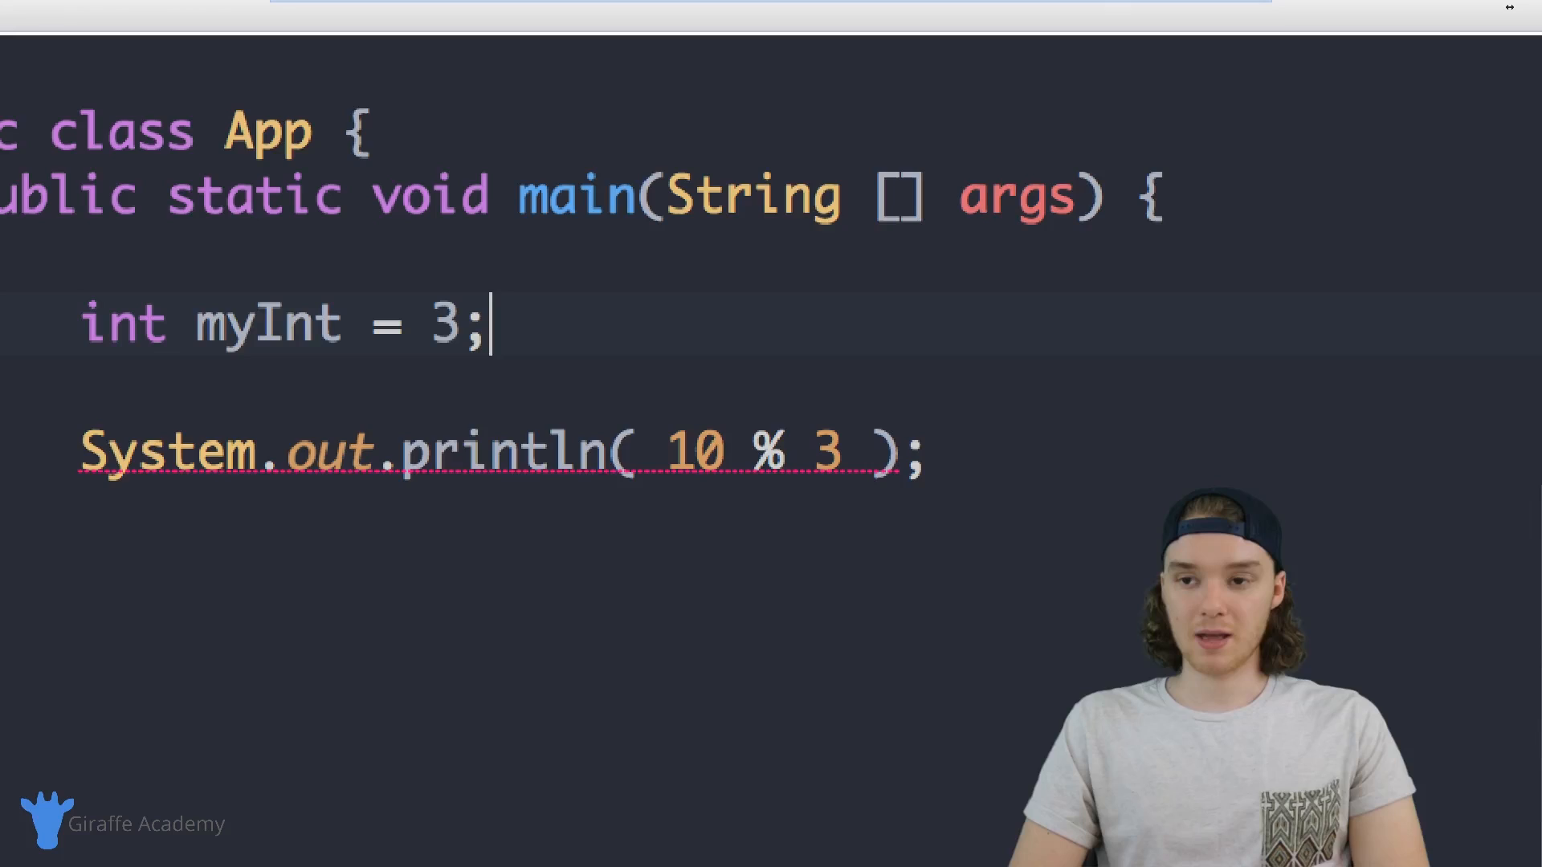
{"action": "type", "text": "double"}
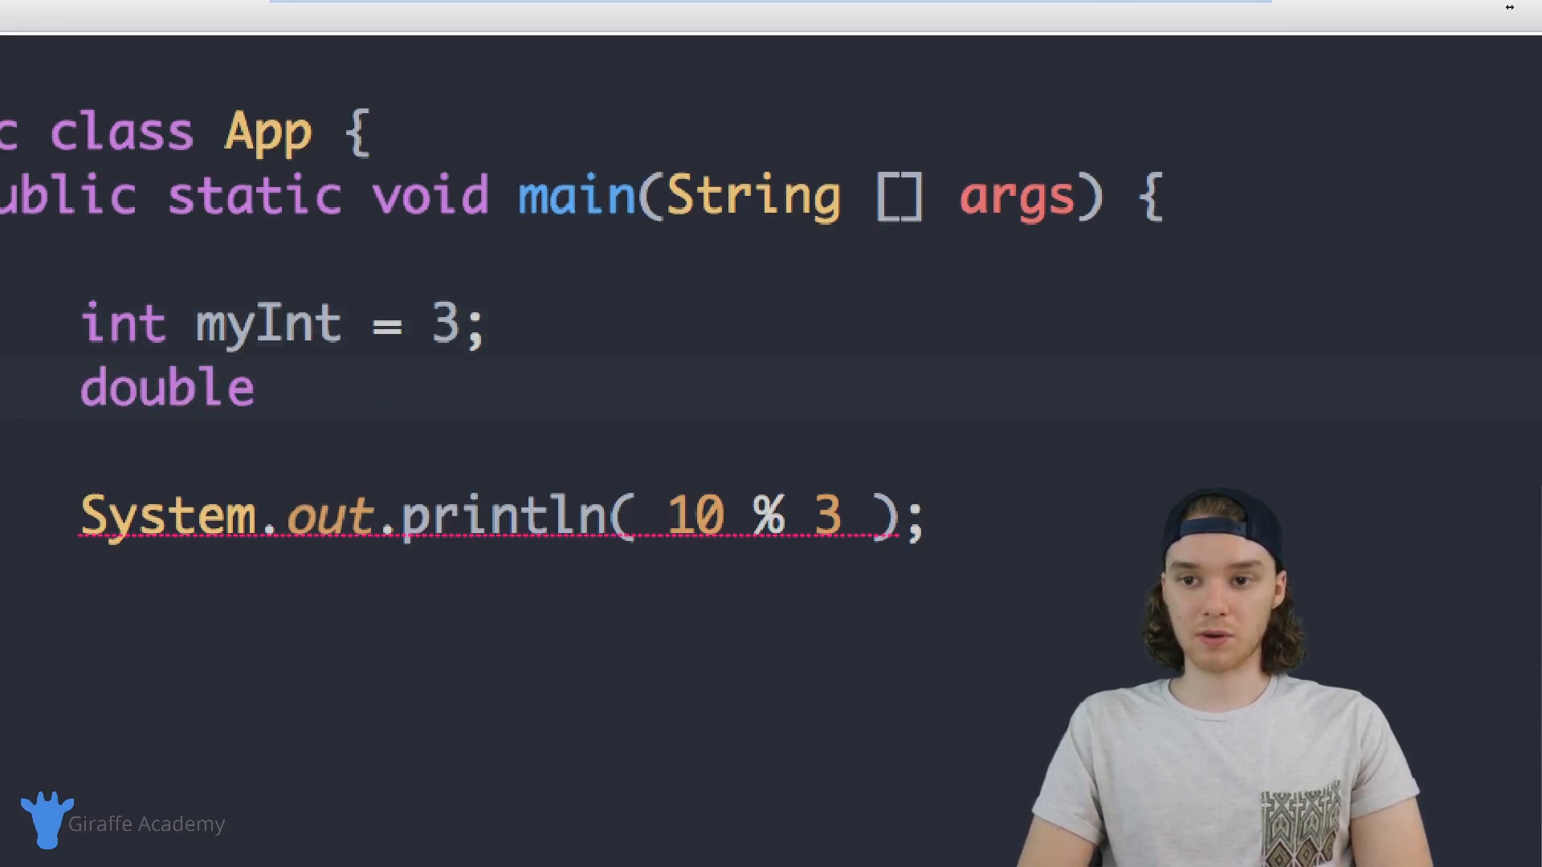
{"action": "type", "text": "myDouble ="}
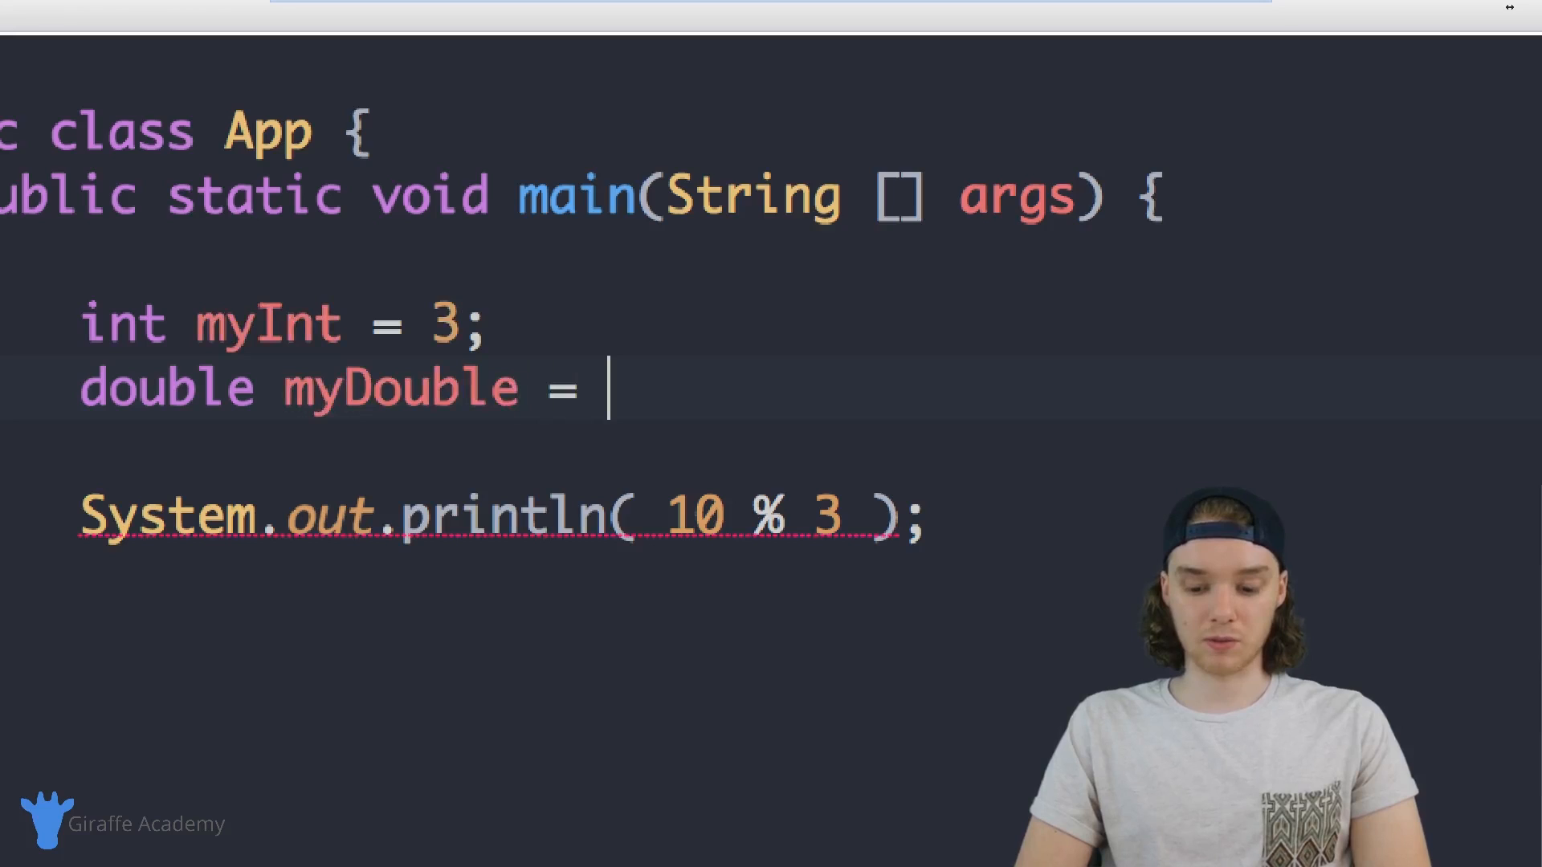
{"action": "type", "text": "5.5;"}
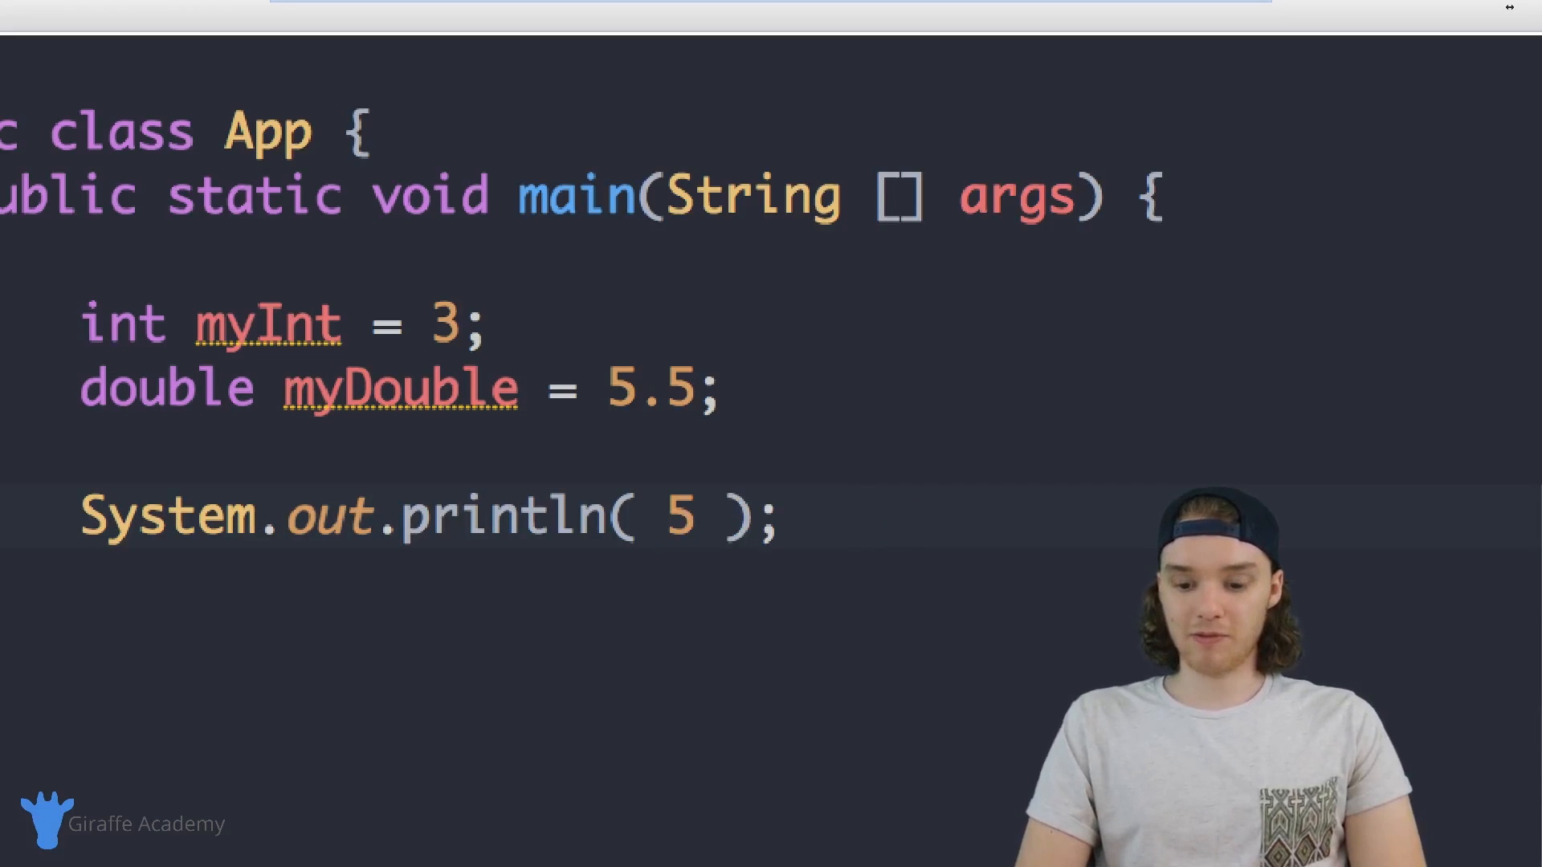
- Change the println argument to 5 + myInt
{"action": "type", "text": "+ myInt"}
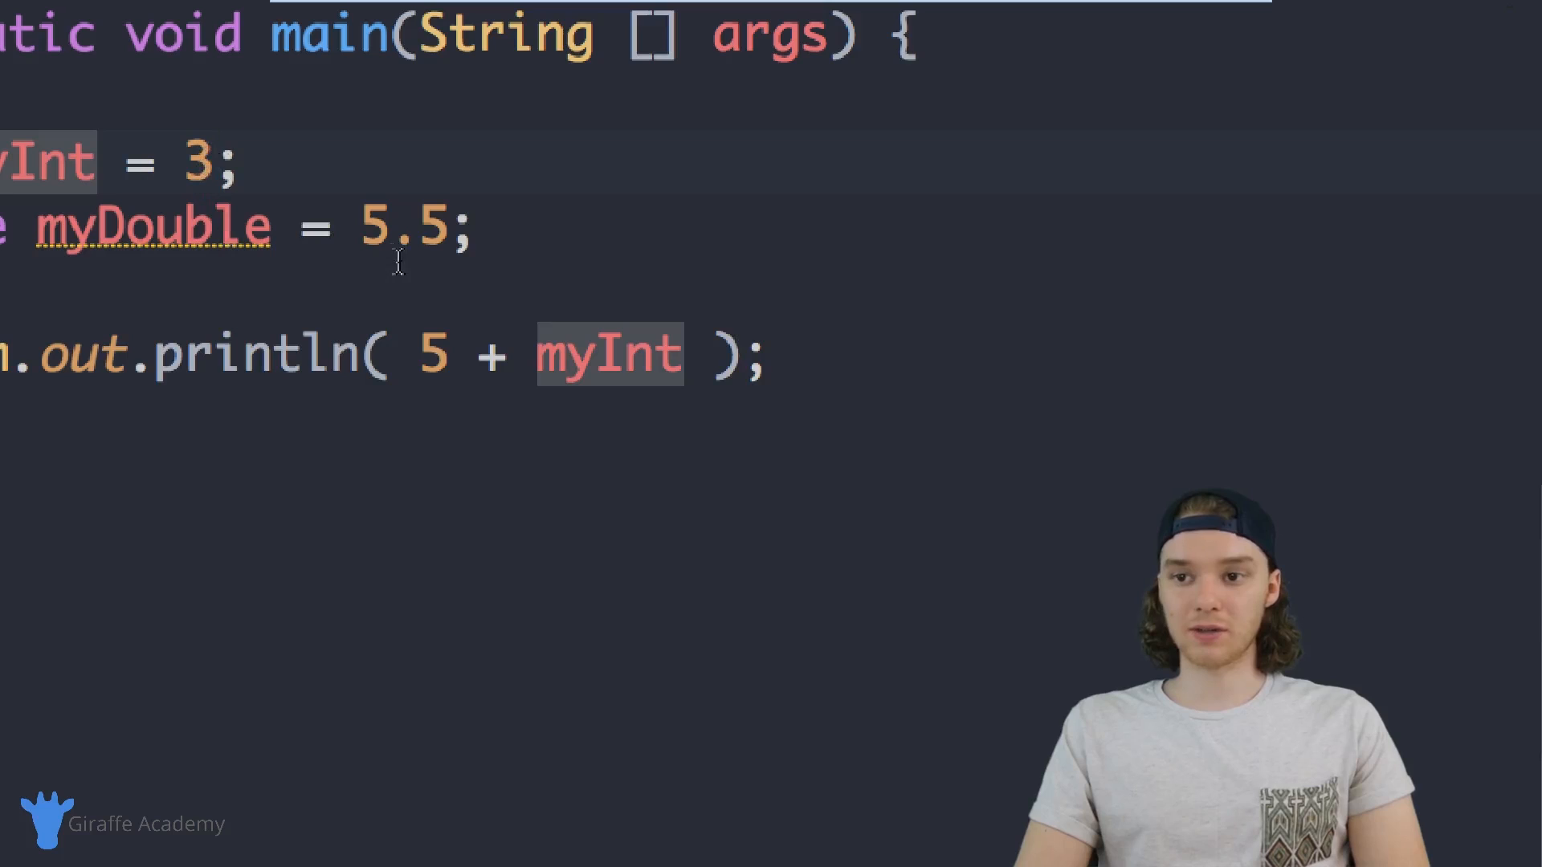
- Replace the literal 5 with myDouble so the println adds myDouble and myInt
{"action": "type", "text": "myDouble"}
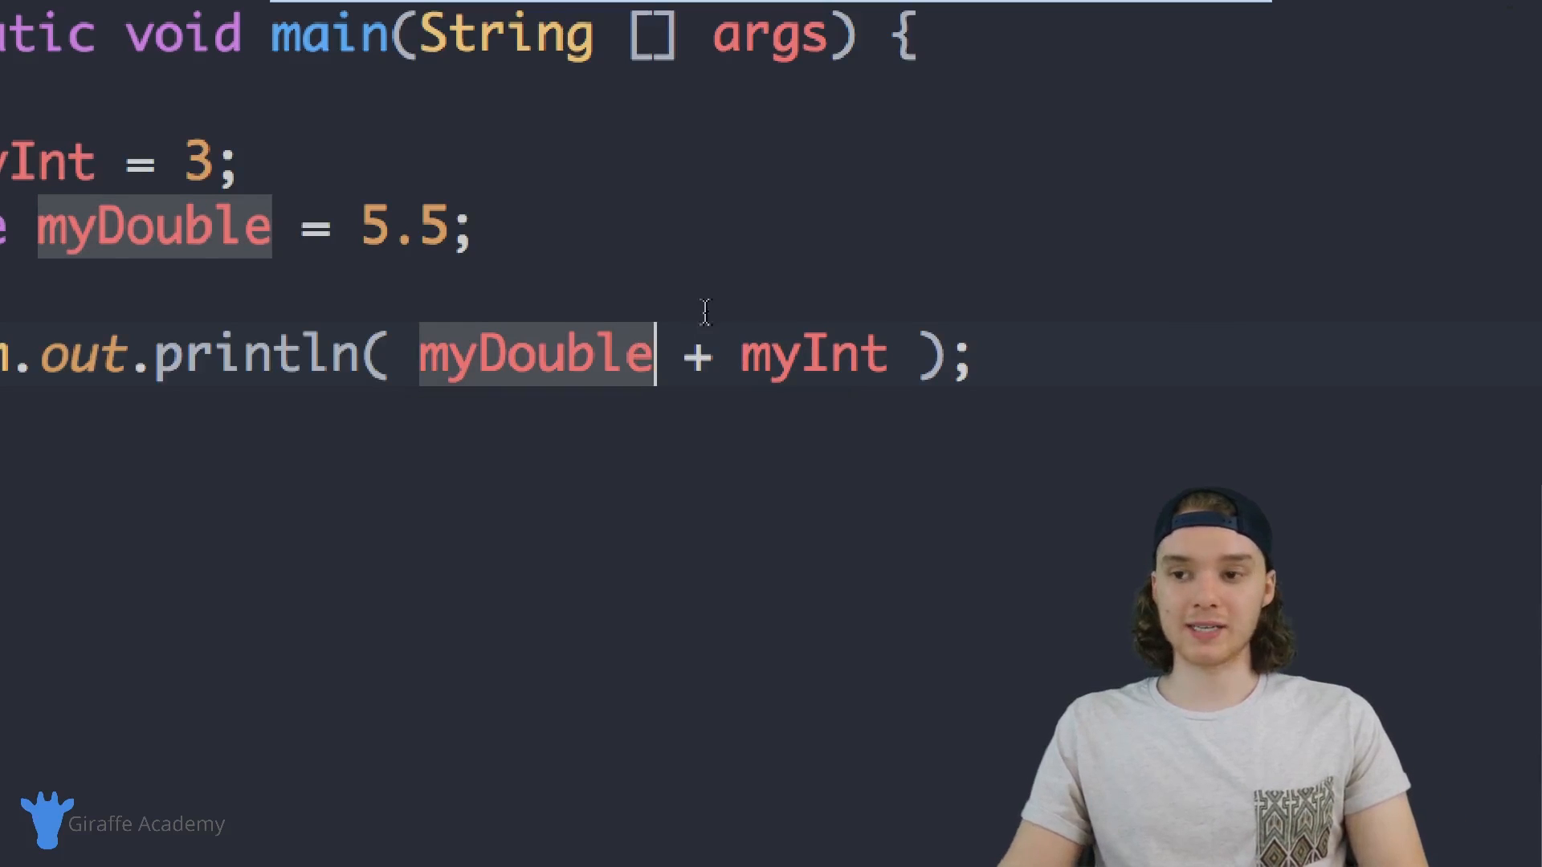
{"action": "mouse_move", "coordinate": [537, 353]}
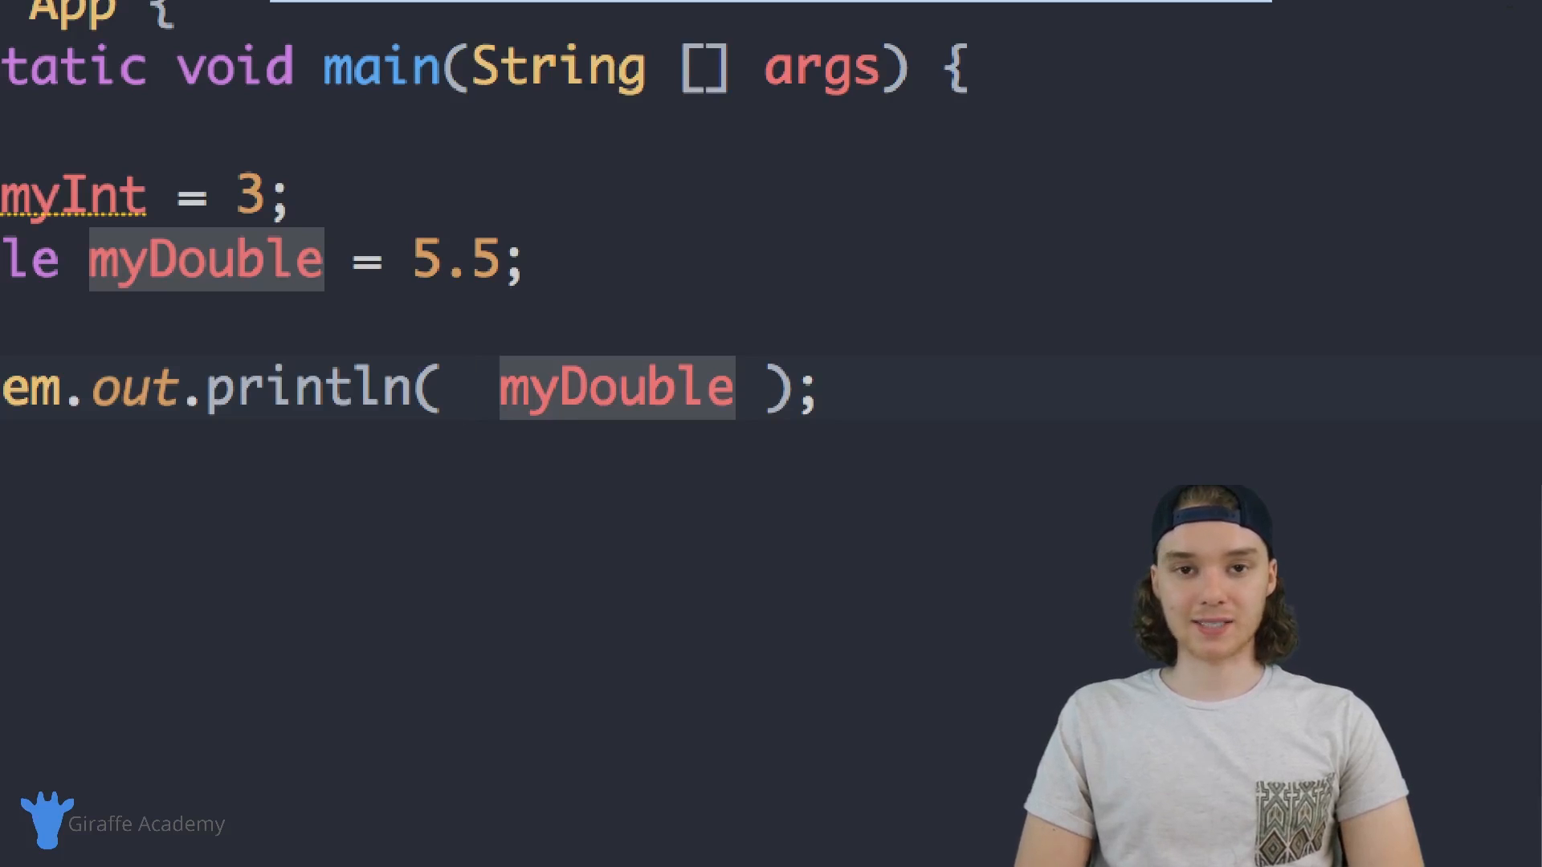
- Wrap myDouble in Math.abs( ) and set myDouble's initializer to -5.5
{"action": "type", "text": "M"}
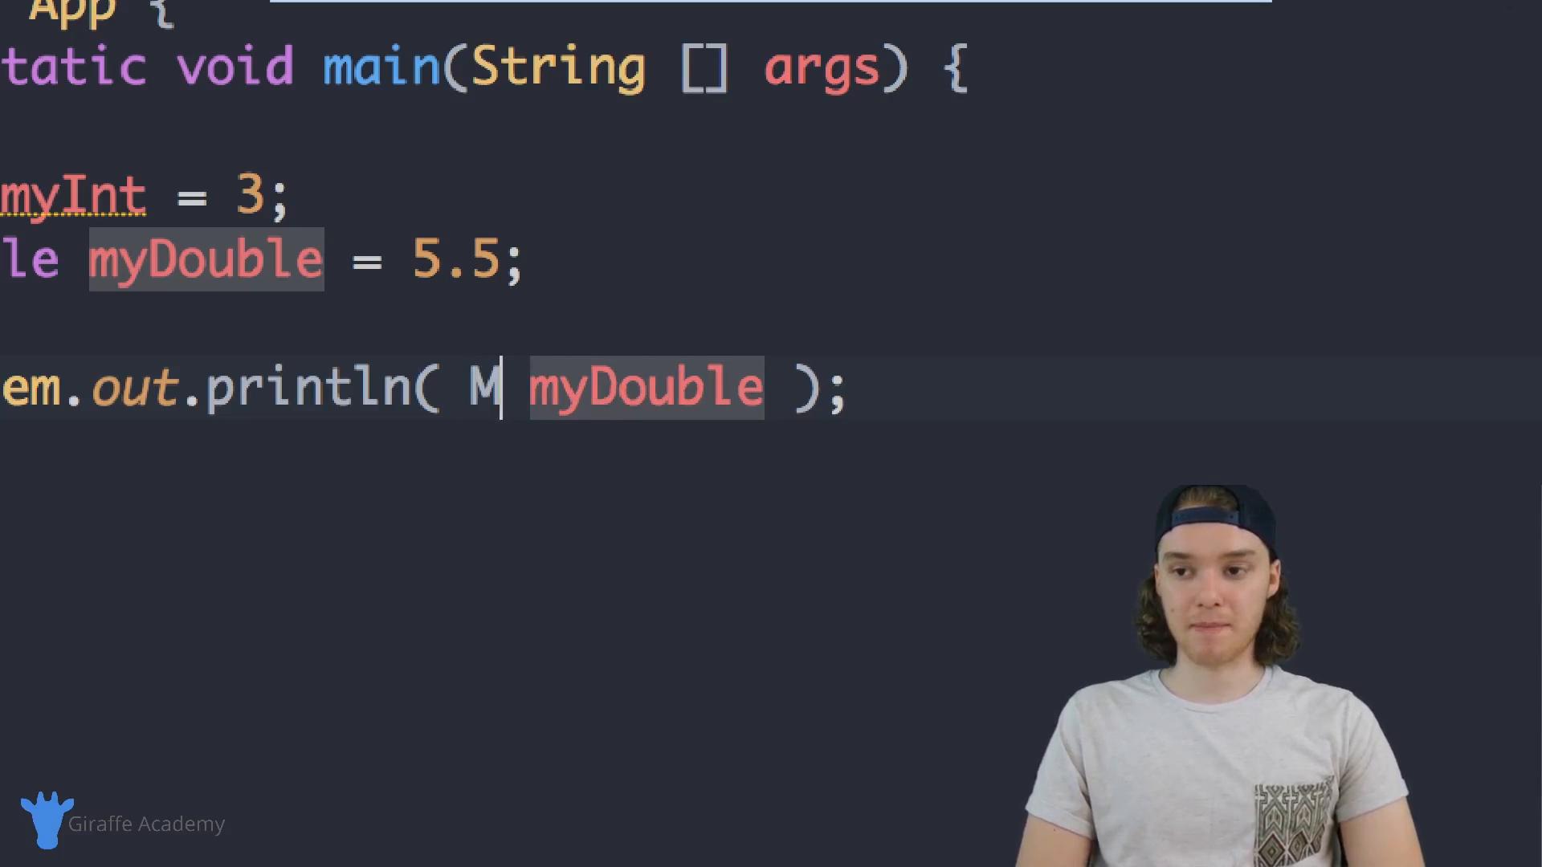
{"action": "type", "text": "ath"}
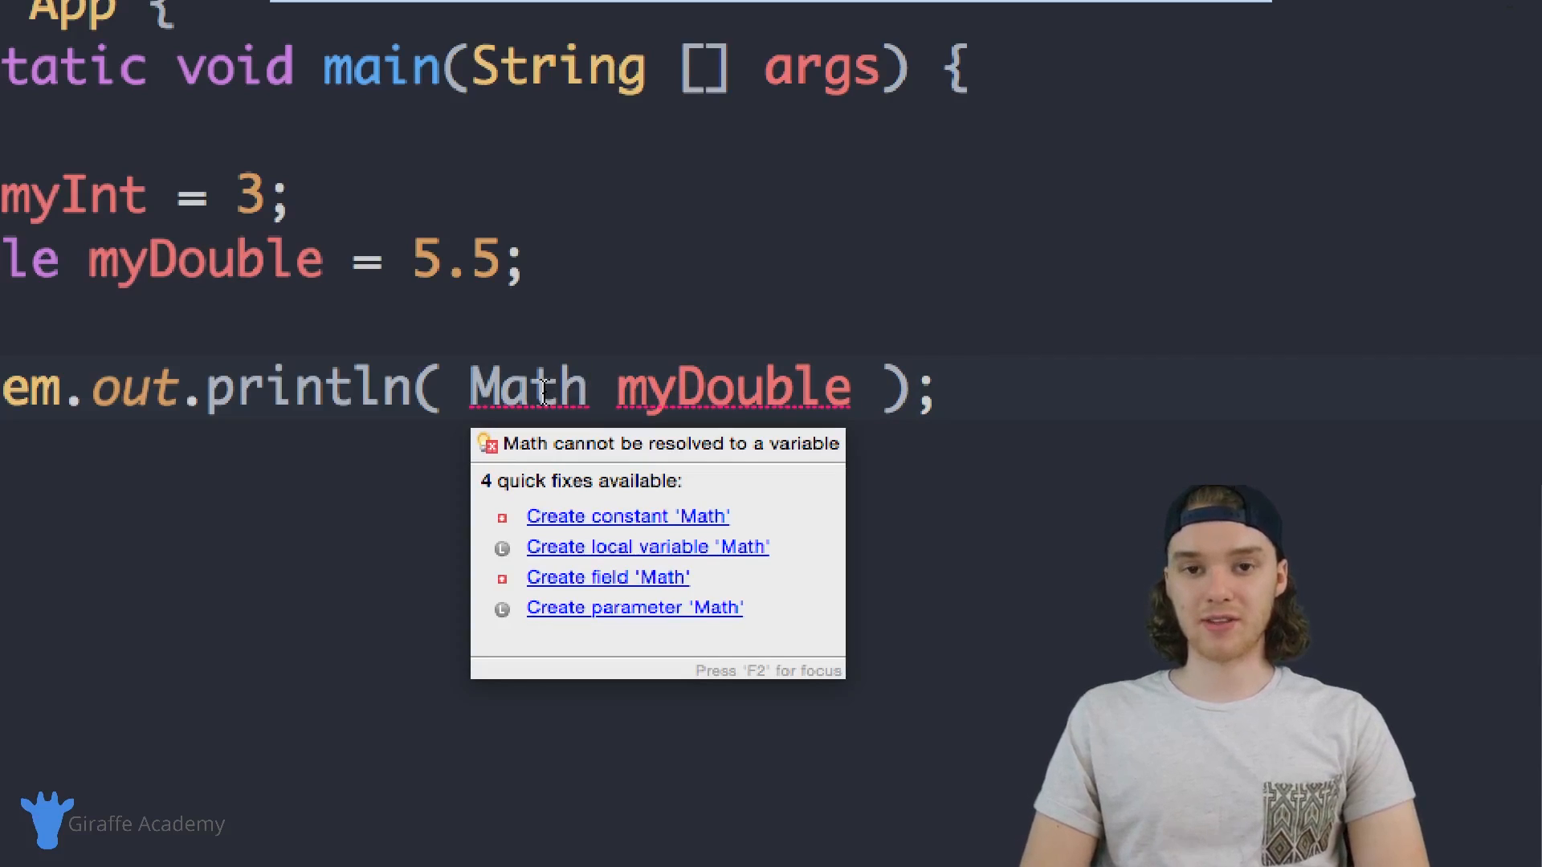
{"action": "type", "text": ".abs("}
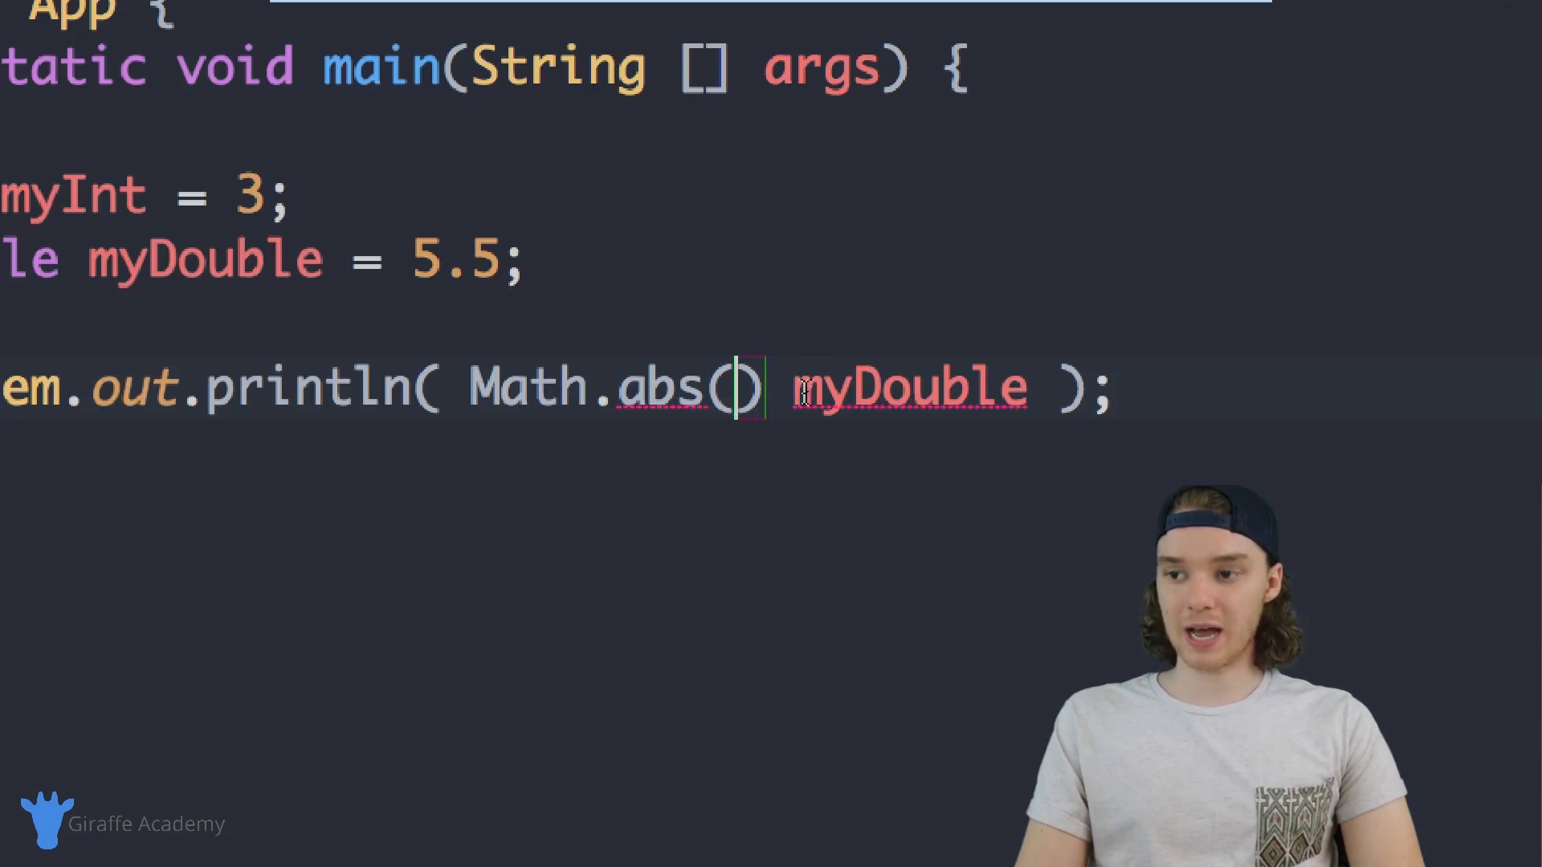
{"action": "double_click", "coordinate": [906, 385]}
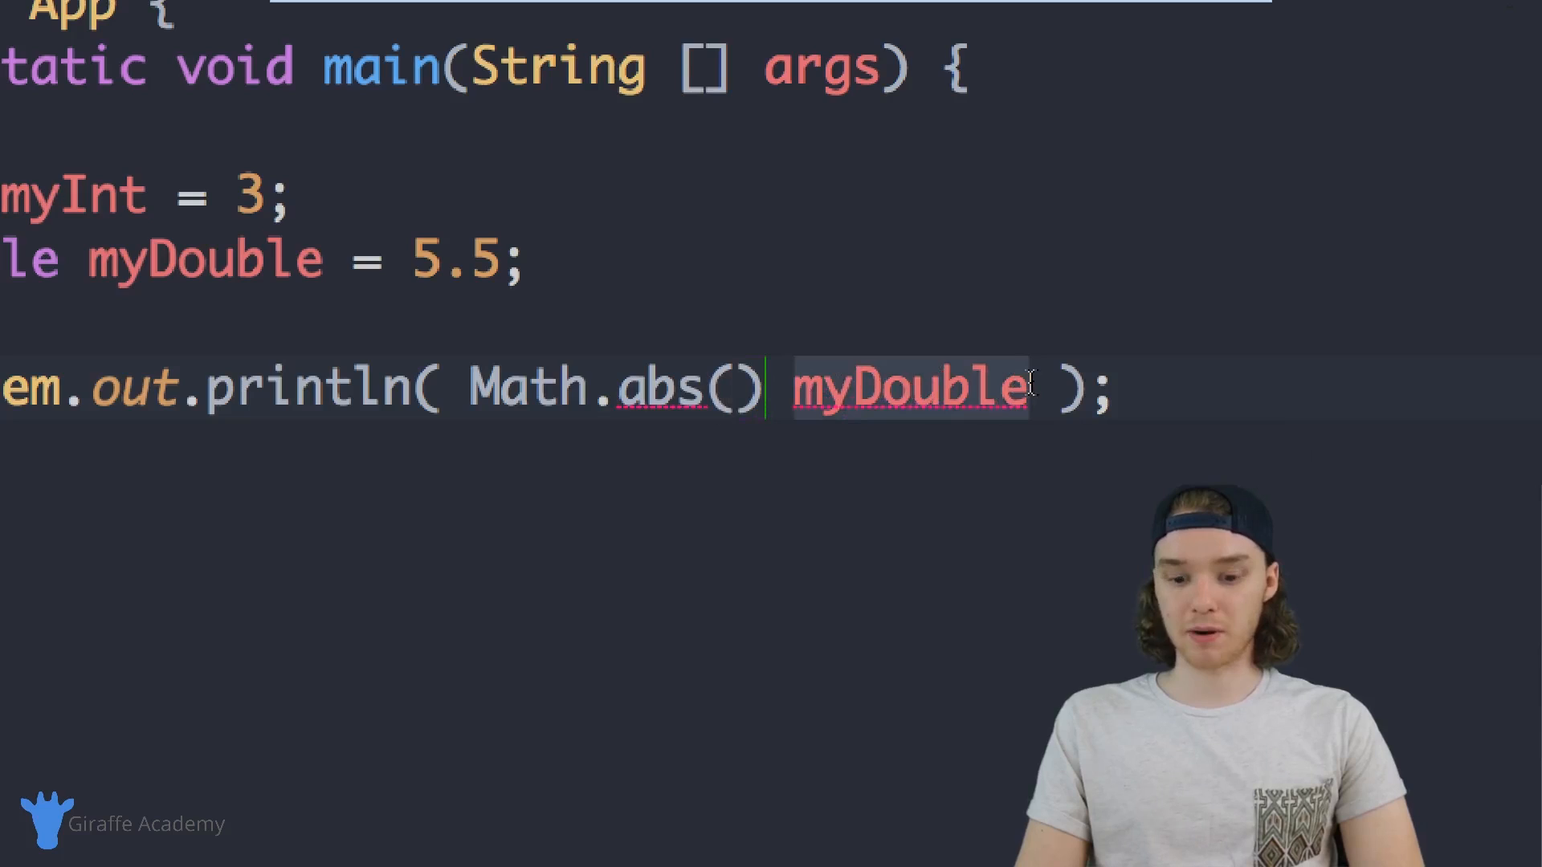
{"action": "key", "text": "Delete"}
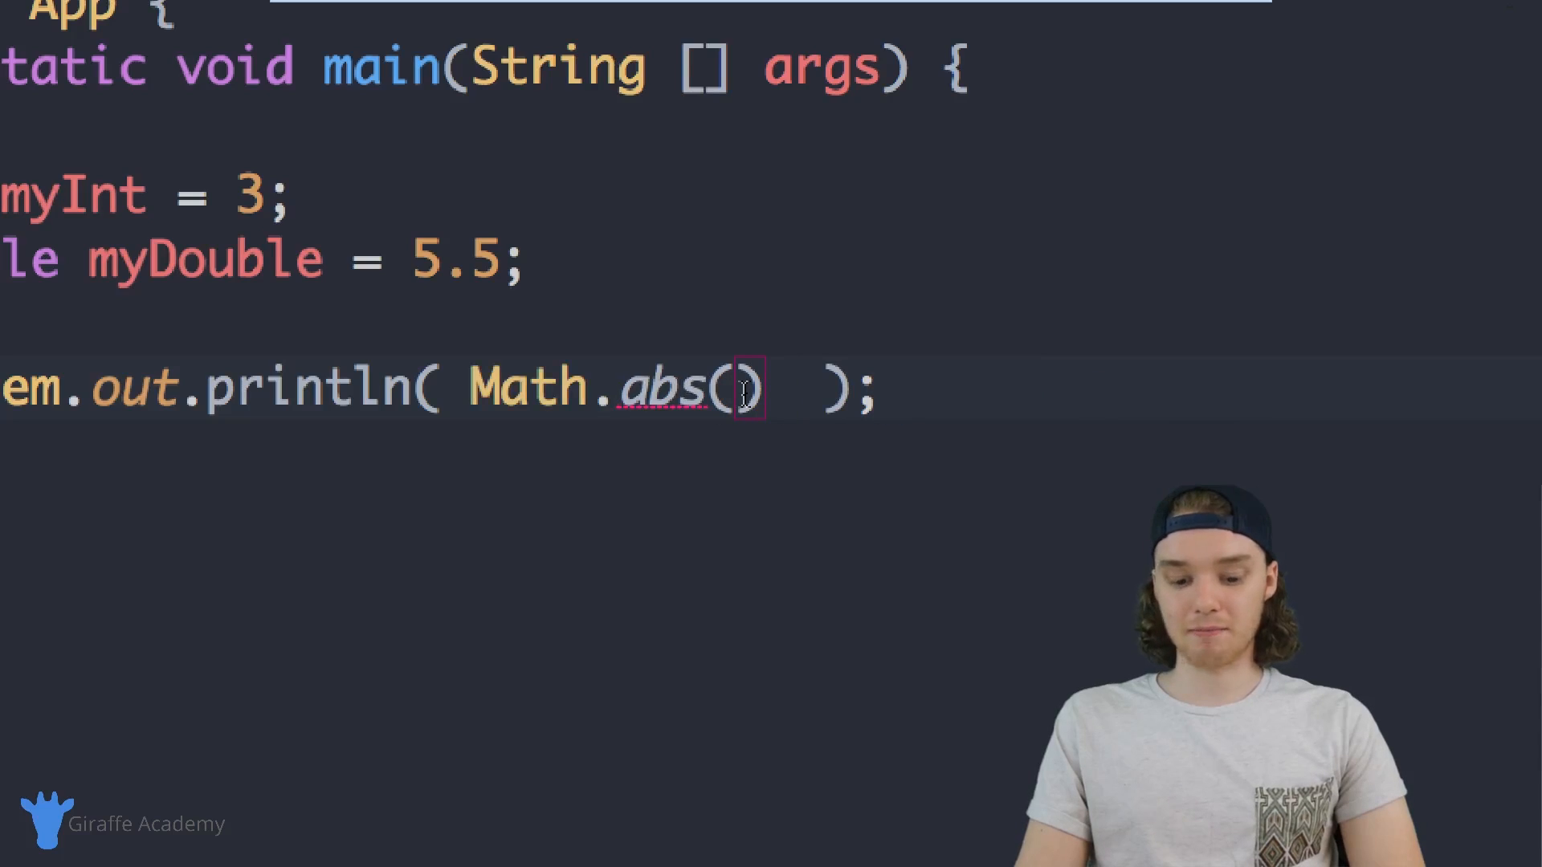
{"action": "type", "text": "myDouble"}
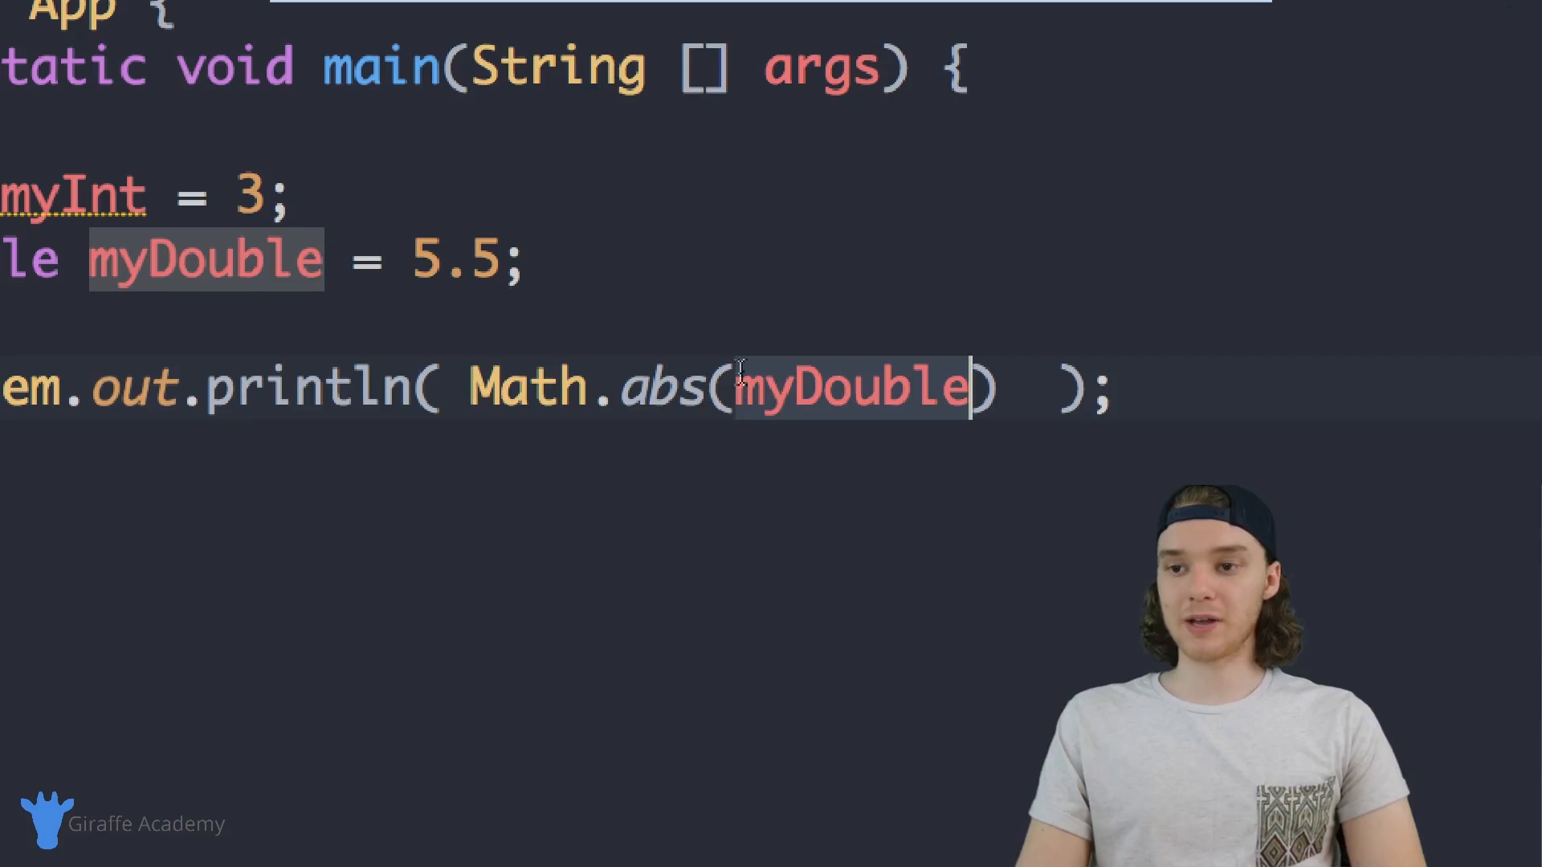
{"action": "type", "text": "-"}
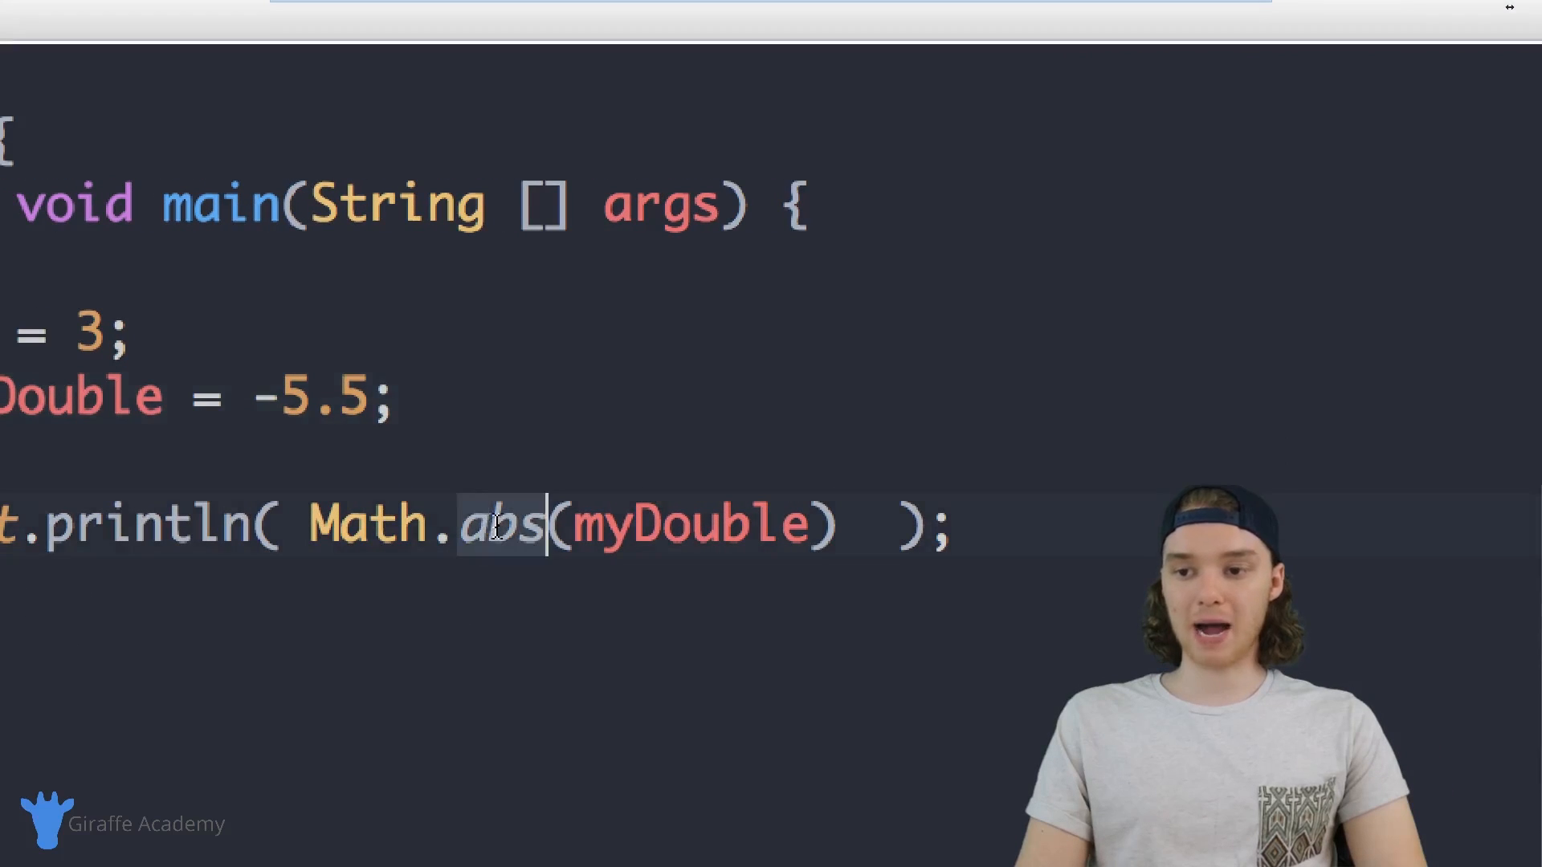
- Change the call to Math.pow(myInt, 3) and run to get 27.0 in the console
{"action": "type", "text": "pow"}
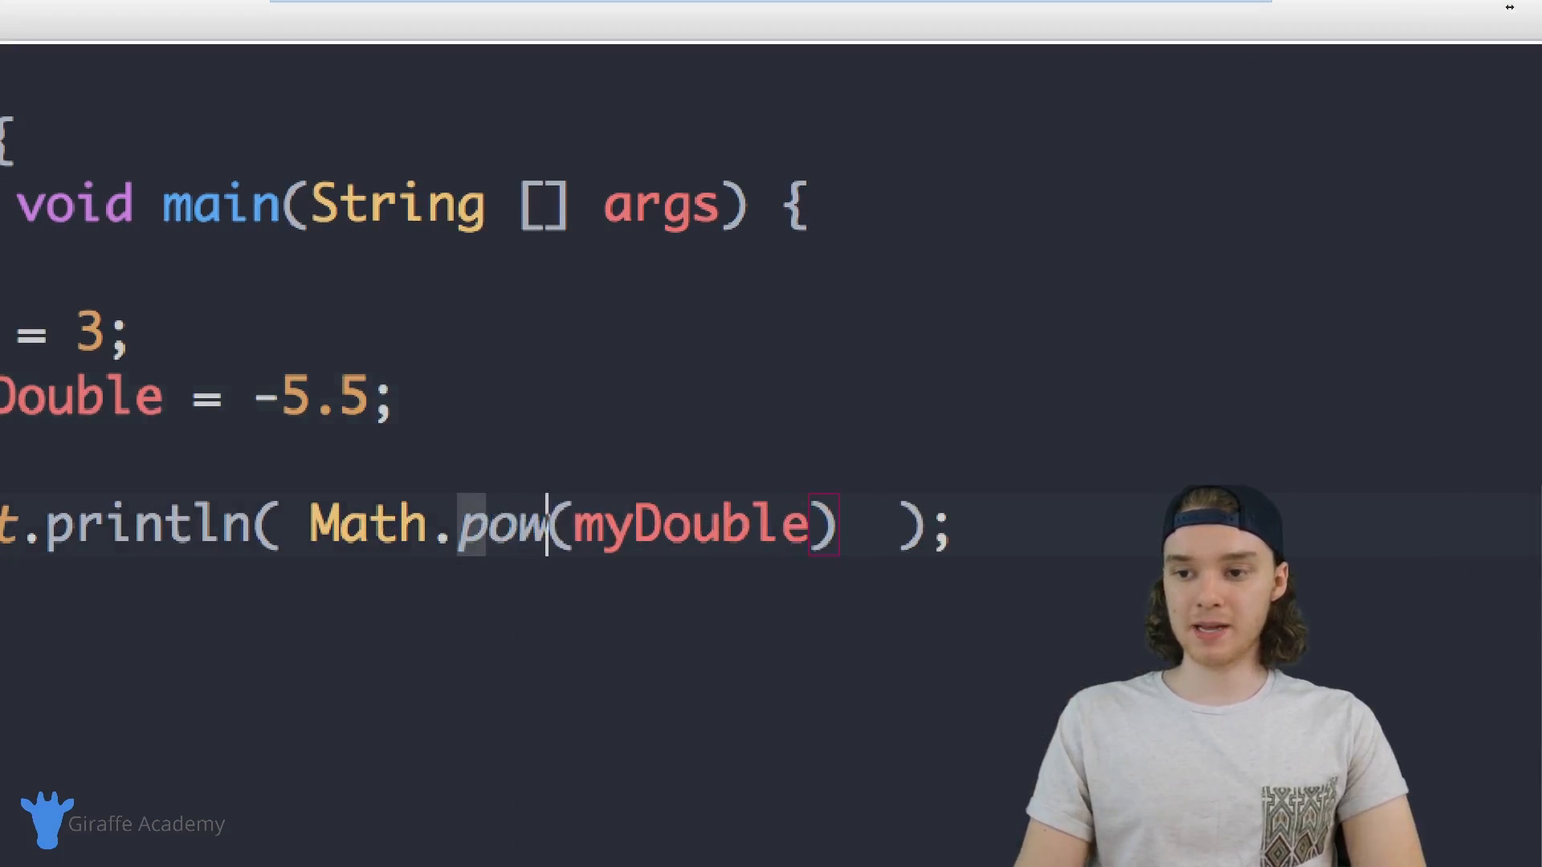
{"action": "double_click", "coordinate": [689, 524]}
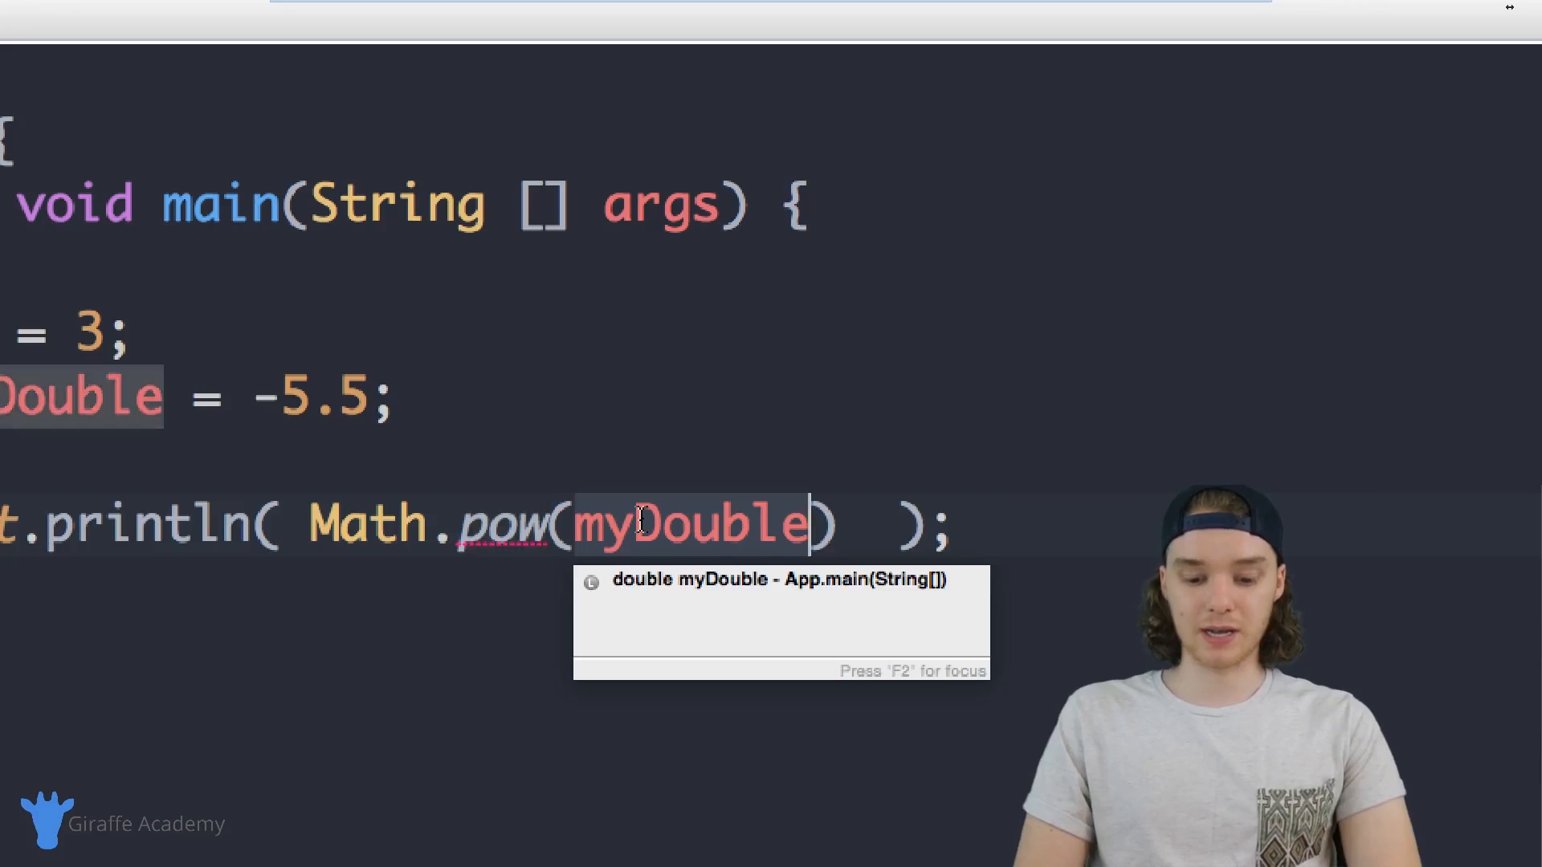
{"action": "type", "text": "myInt"}
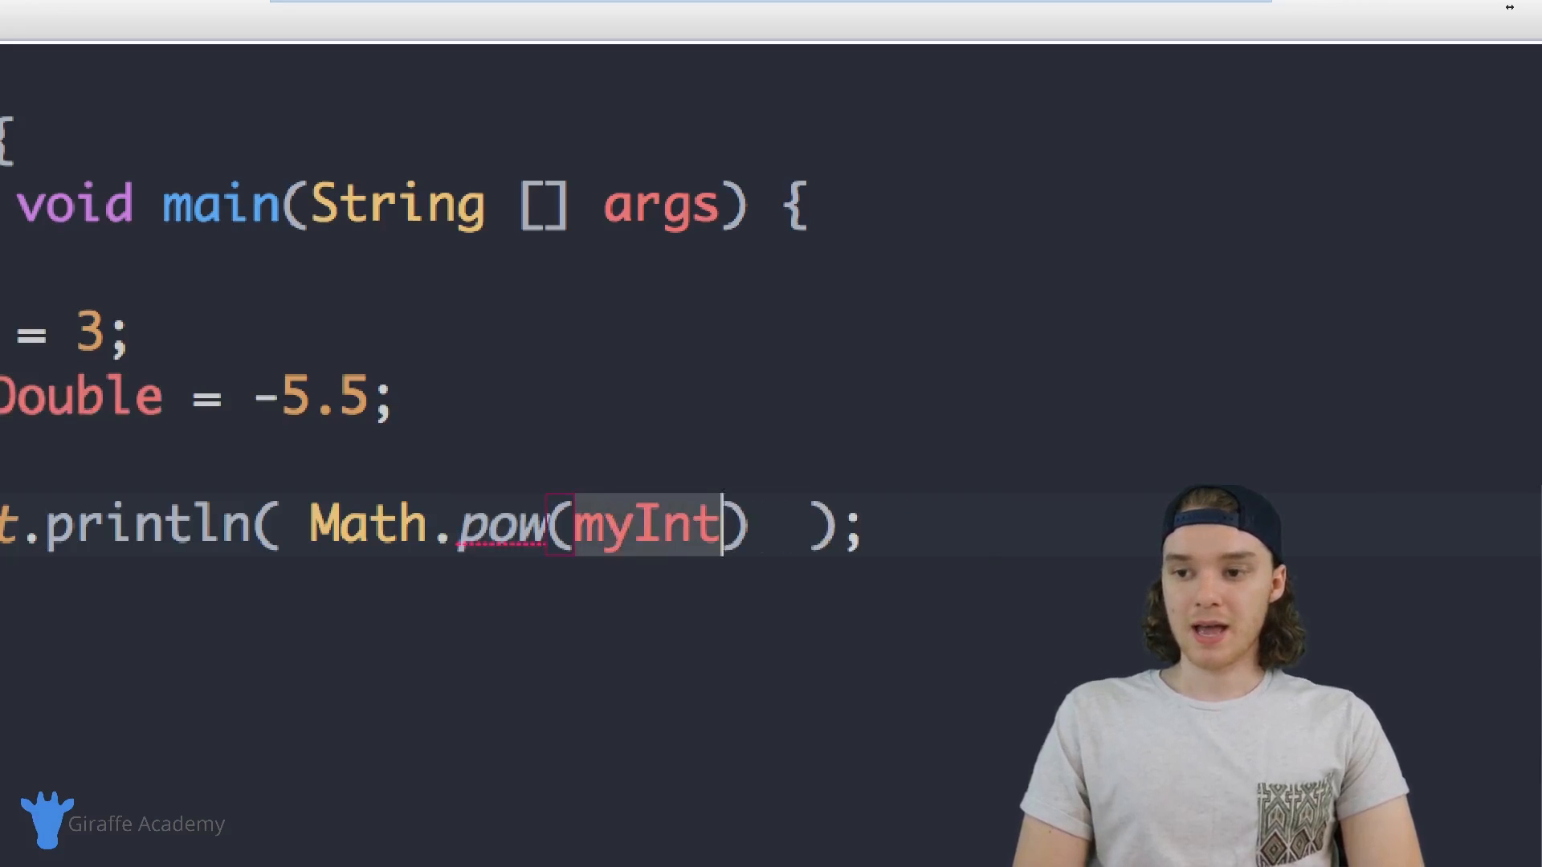
{"action": "type", "text": ","}
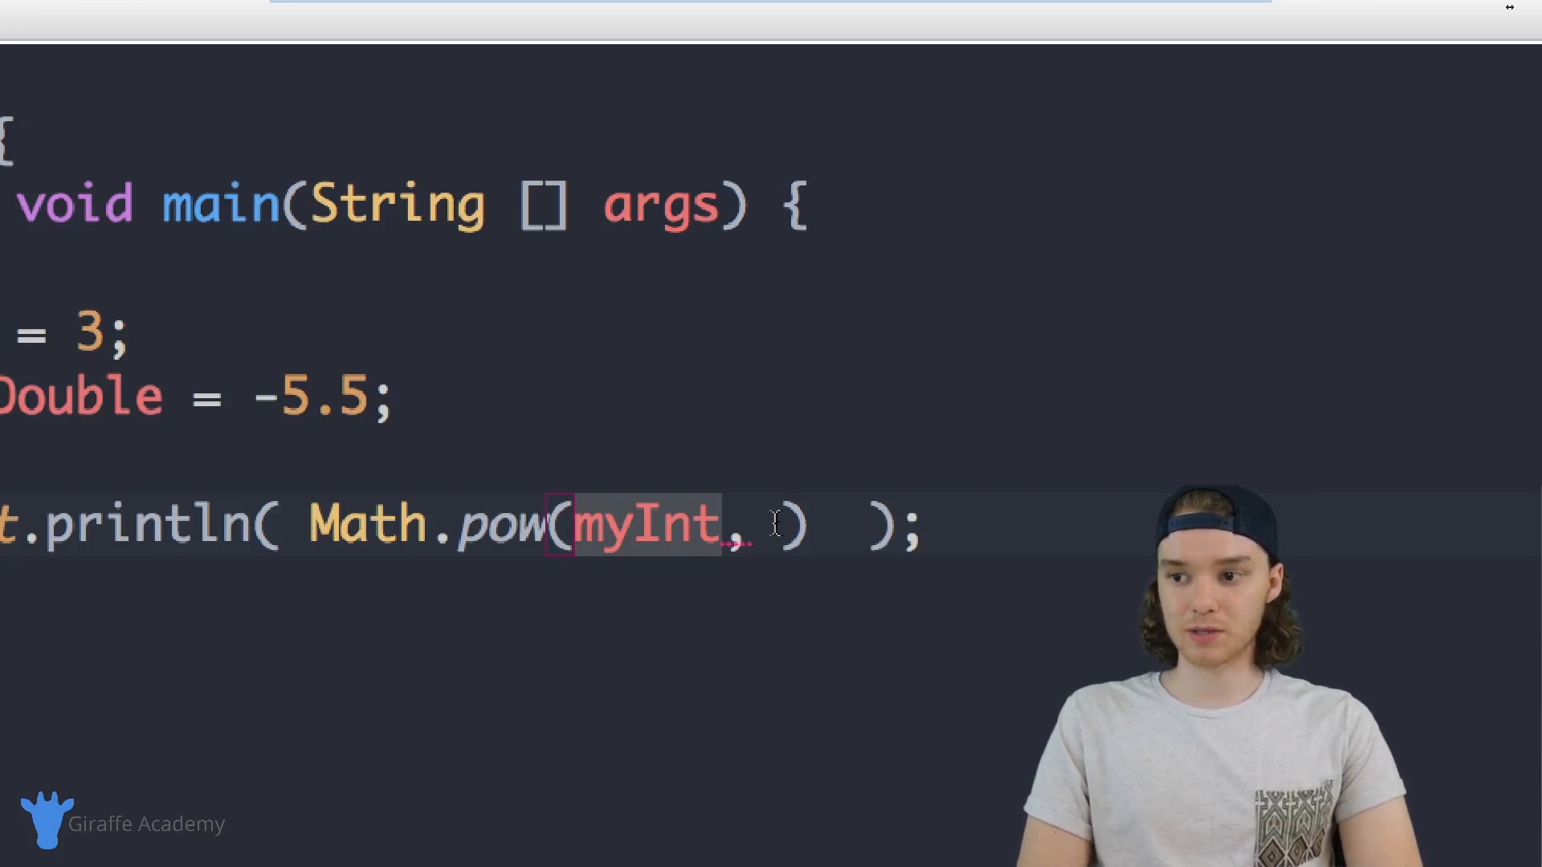
{"action": "type", "text": "3"}
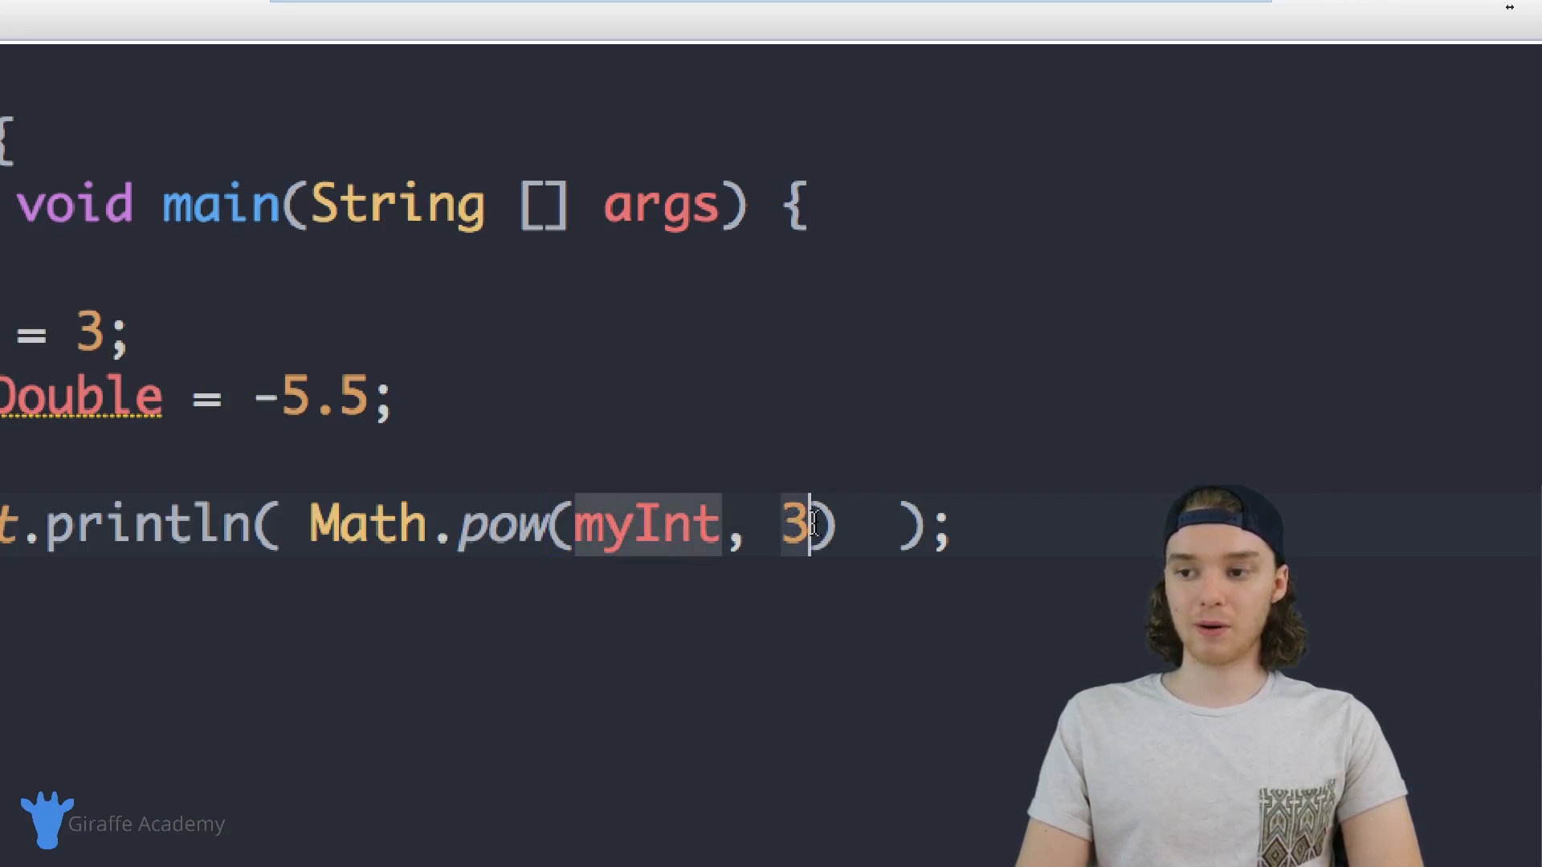
{"action": "scroll", "scroll_direction": "down", "scroll_amount": 3}
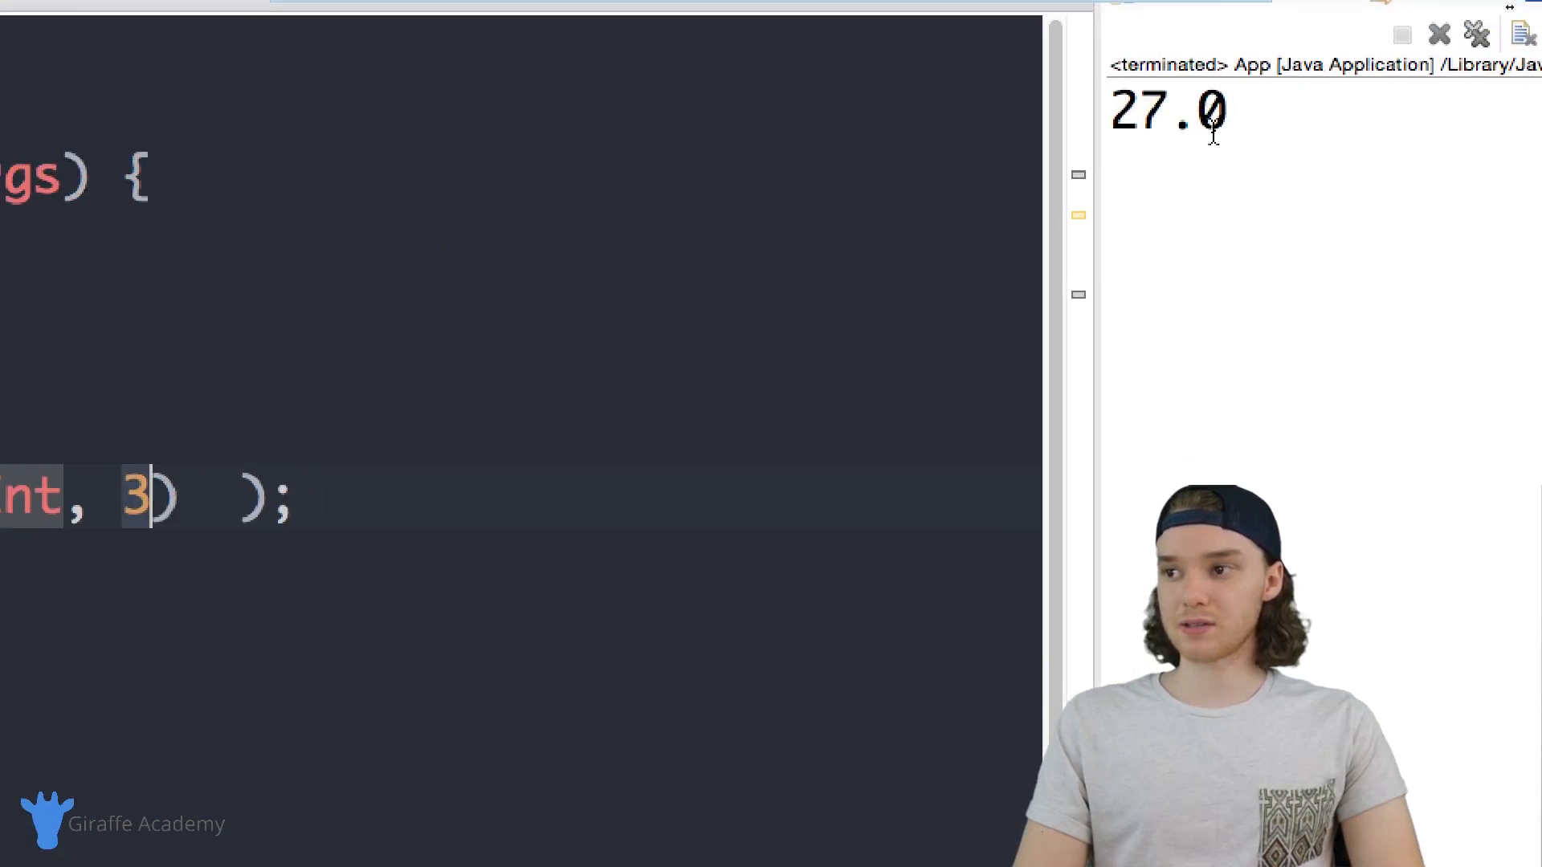
{"action": "double_click", "coordinate": [1166, 111]}
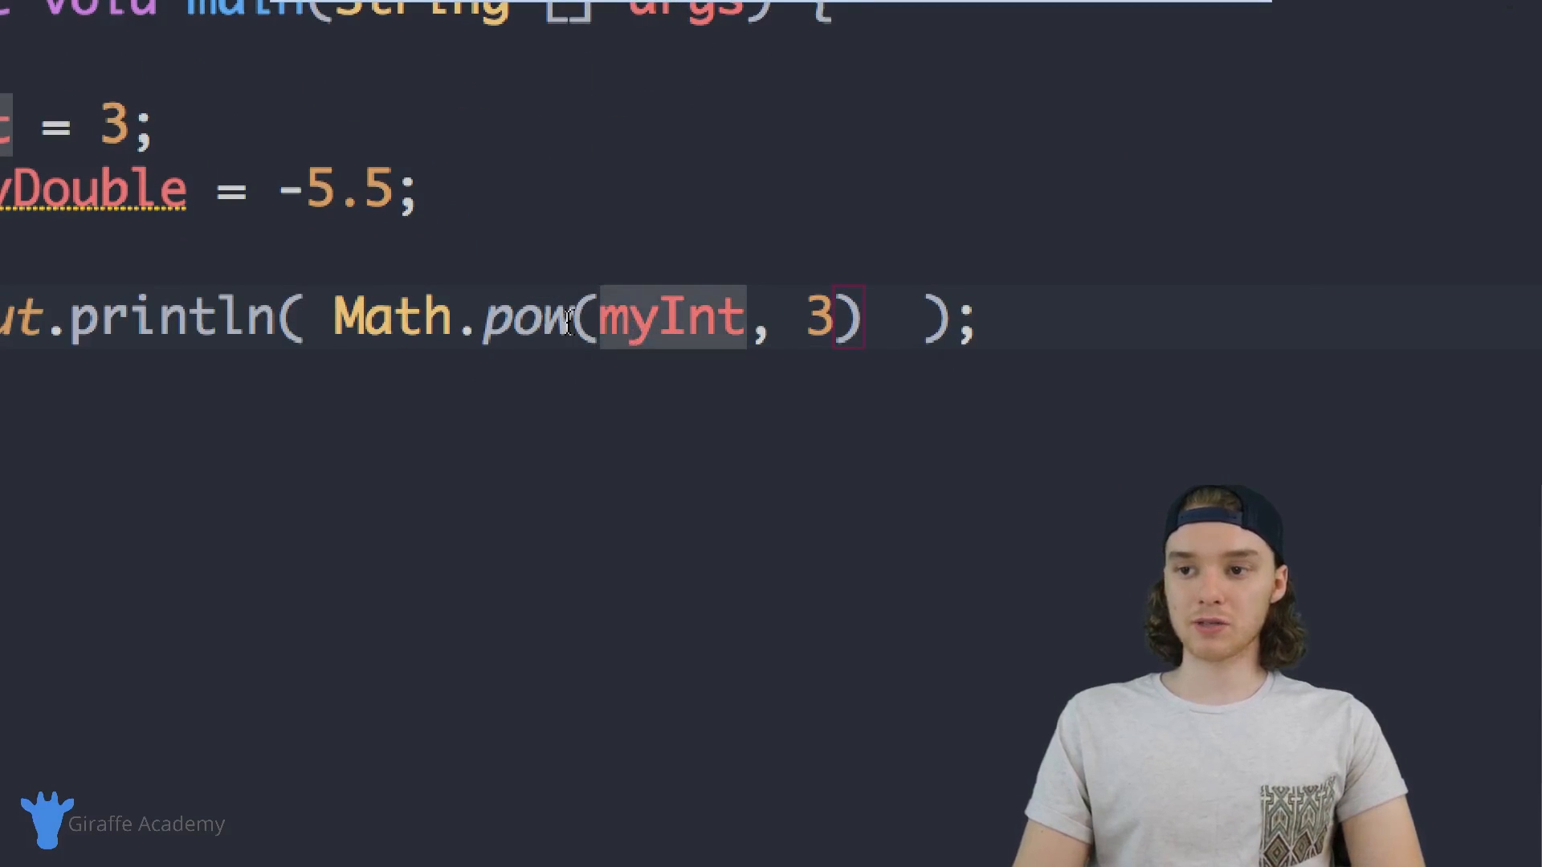
- Replace pow with sqrt and pass 36, printing 6.0 in the console
{"action": "type", "text": "squrt"}
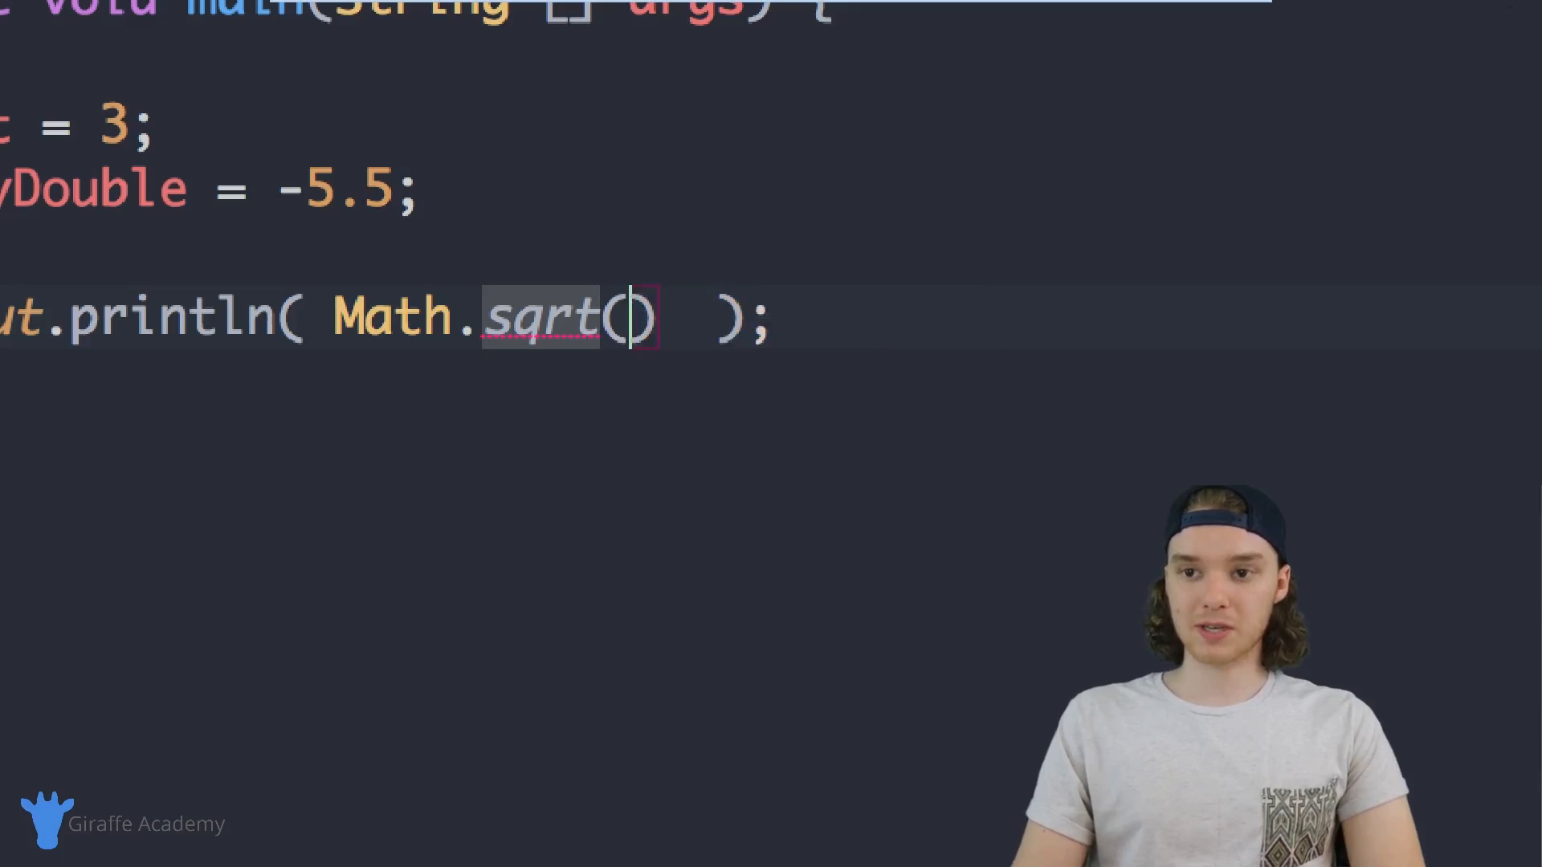
{"action": "mouse_move", "coordinate": [590, 334]}
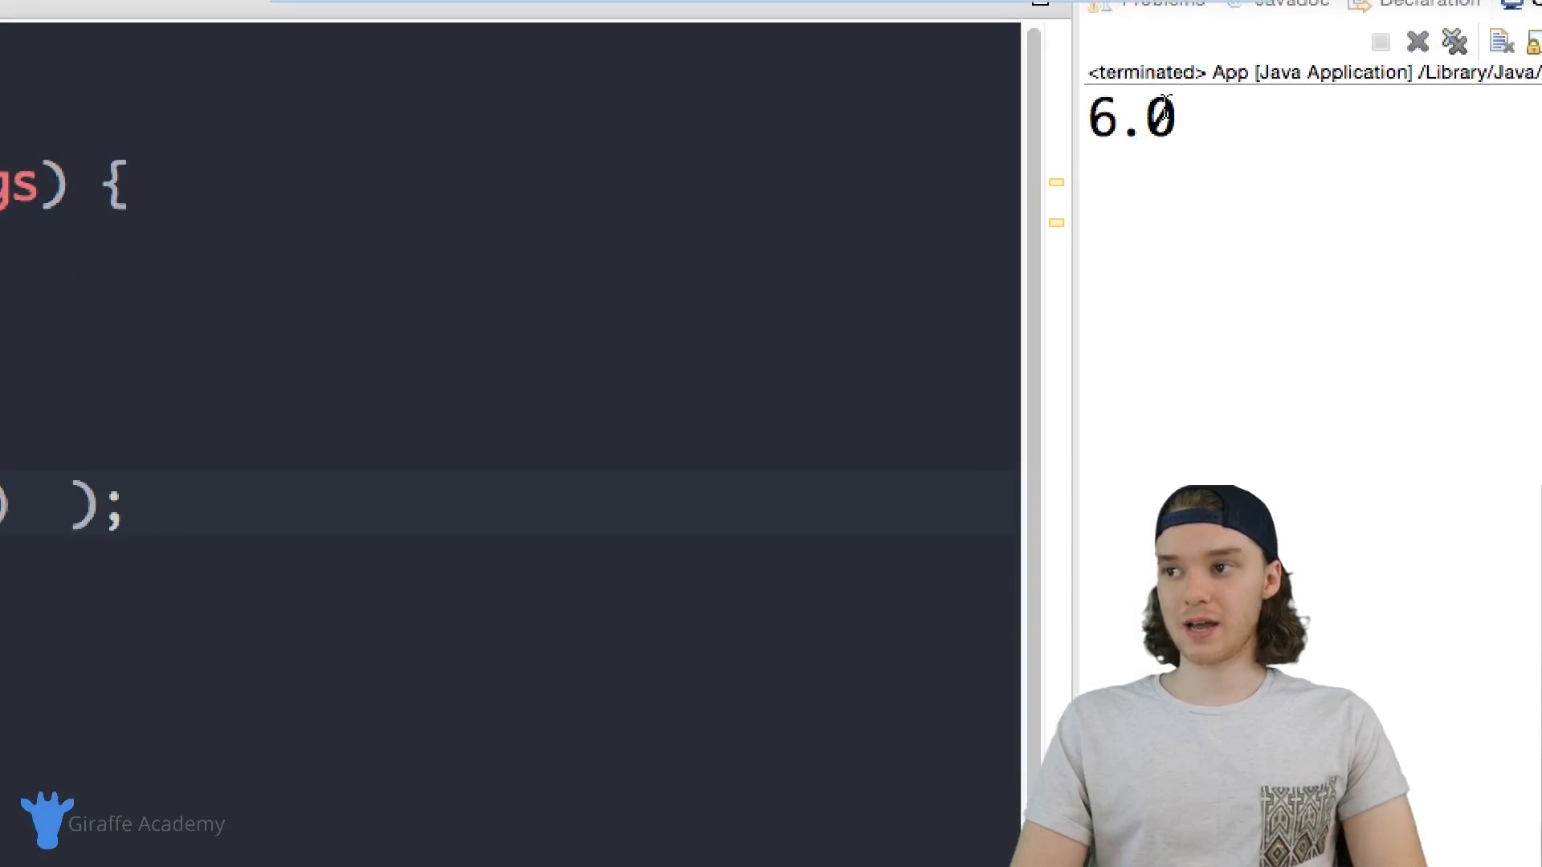
{"action": "double_click", "coordinate": [1129, 117]}
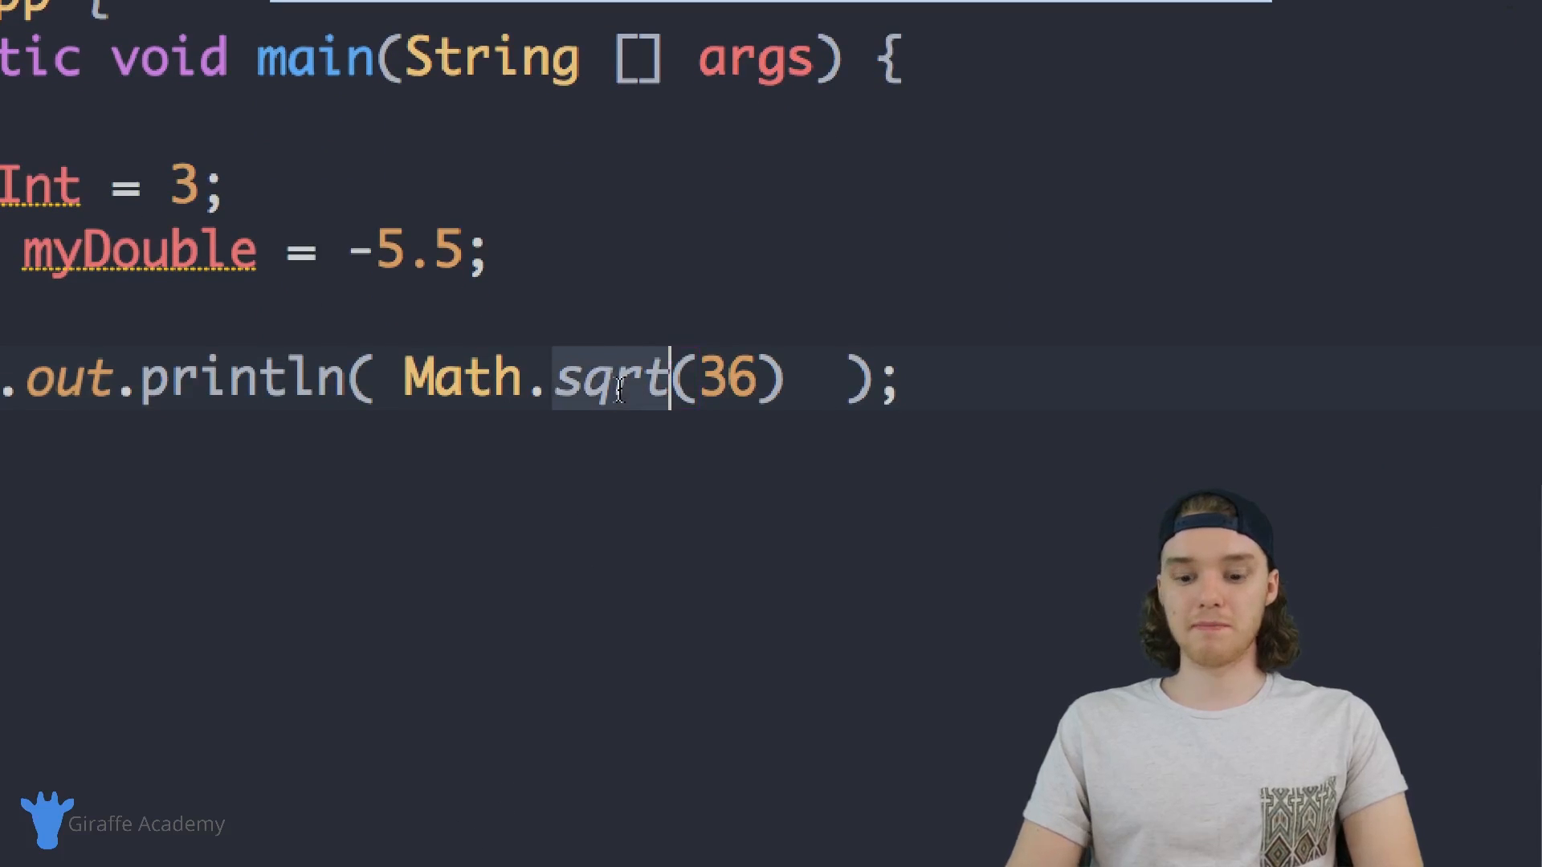
- Replace sqrt with max/min and set the arguments to 2, myInt
{"action": "type", "text": "min"}
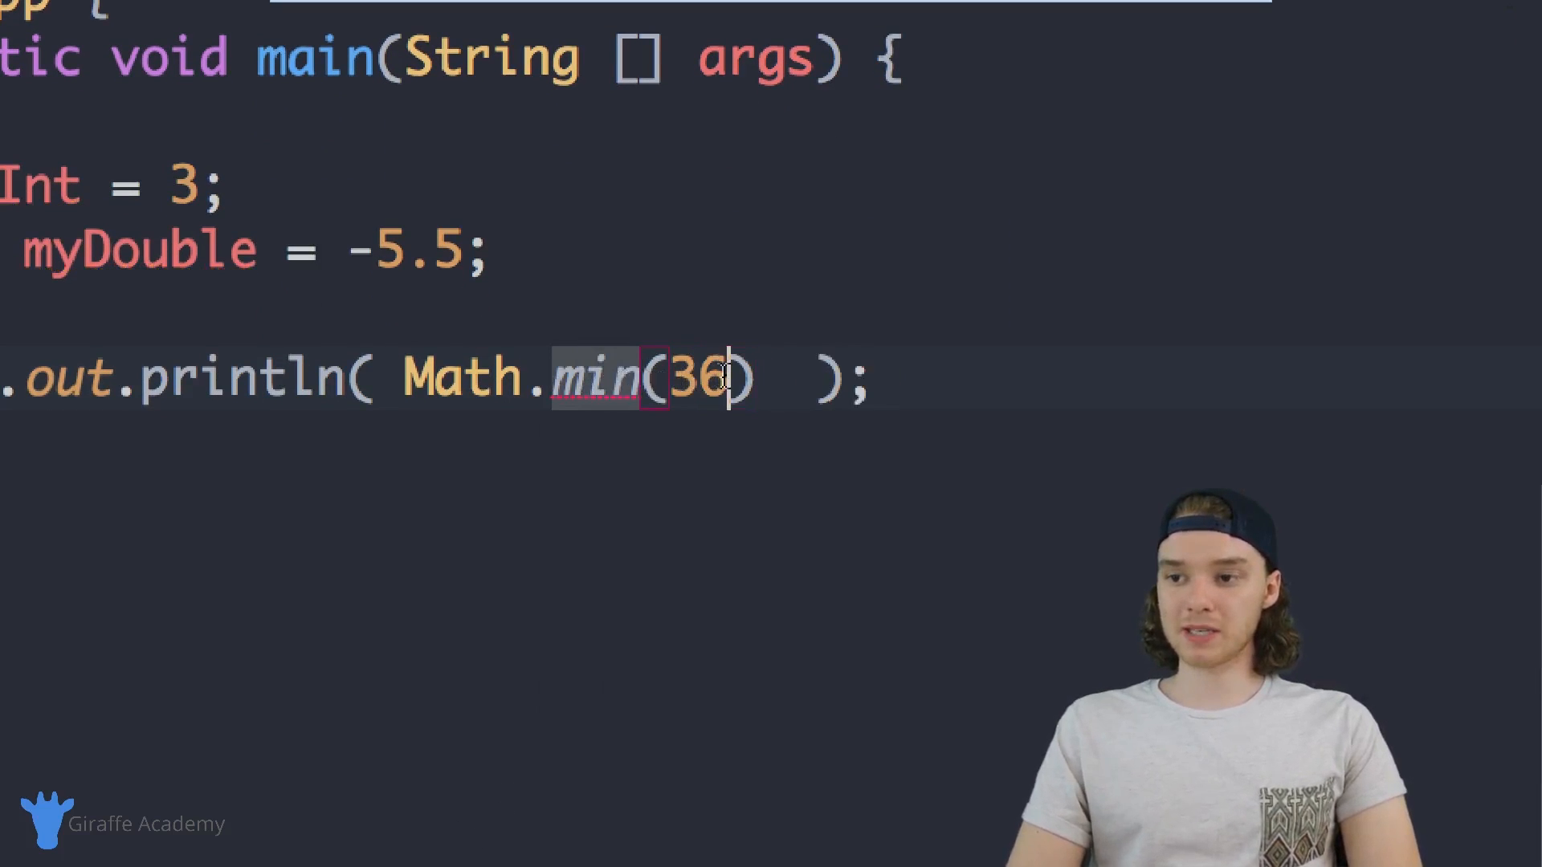
{"action": "key", "text": "Backspace"}
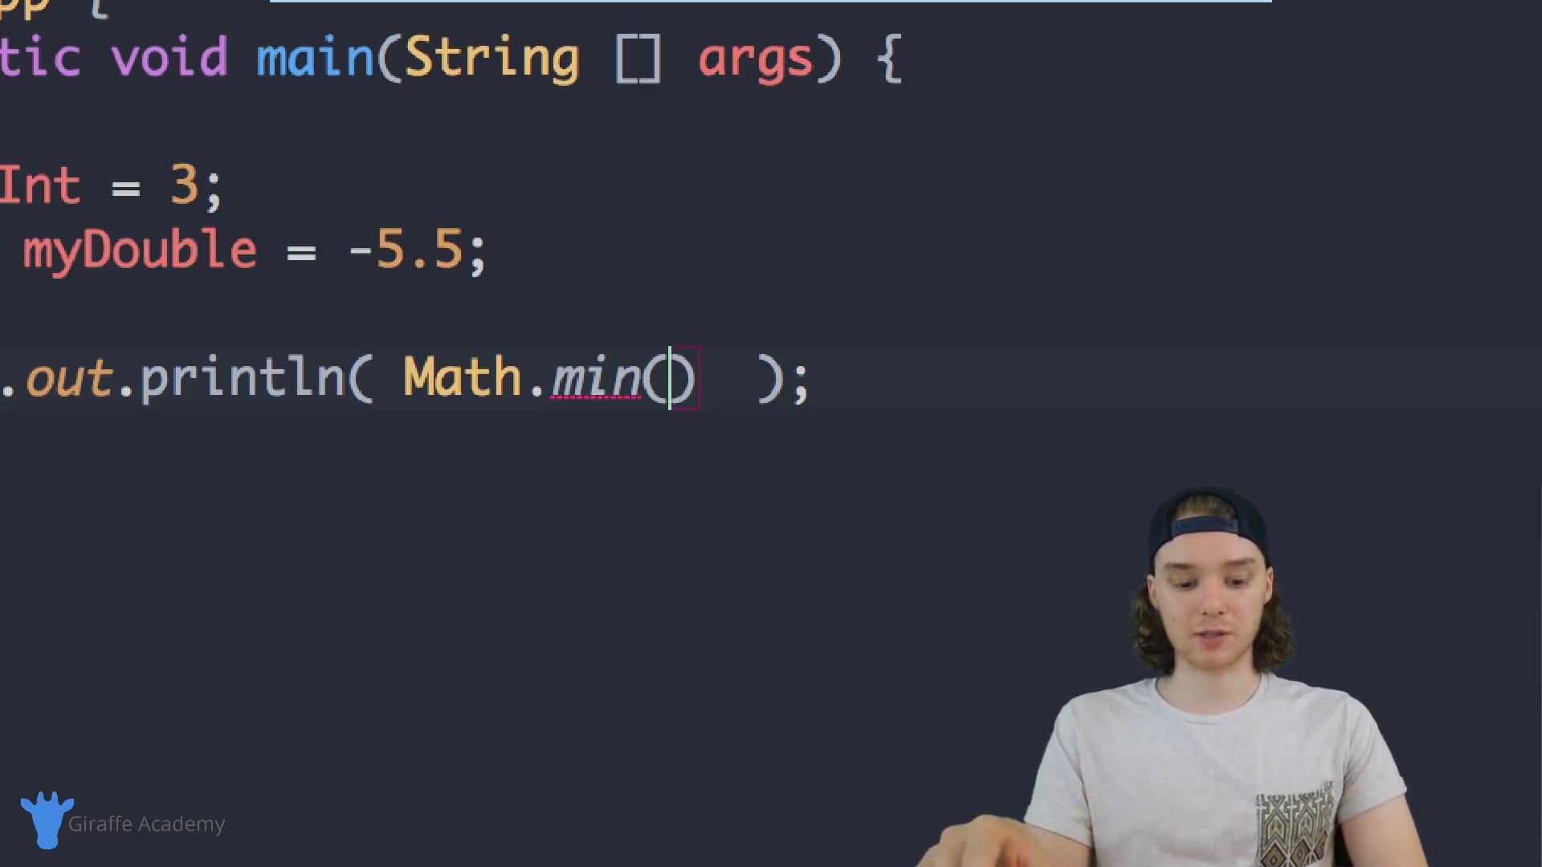
{"action": "type", "text": "2,"}
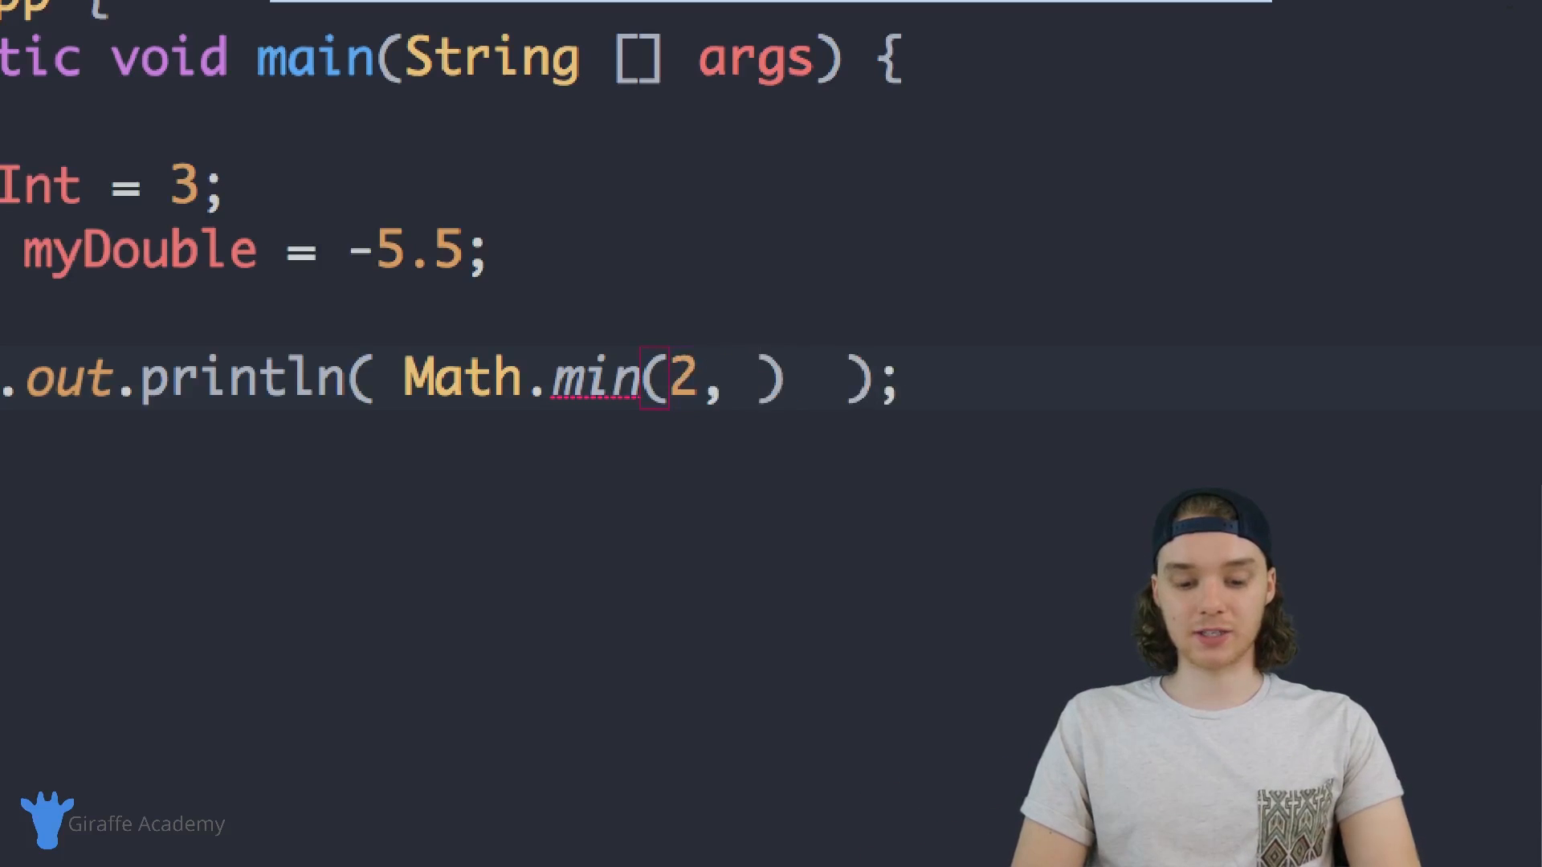
{"action": "type", "text": "6"}
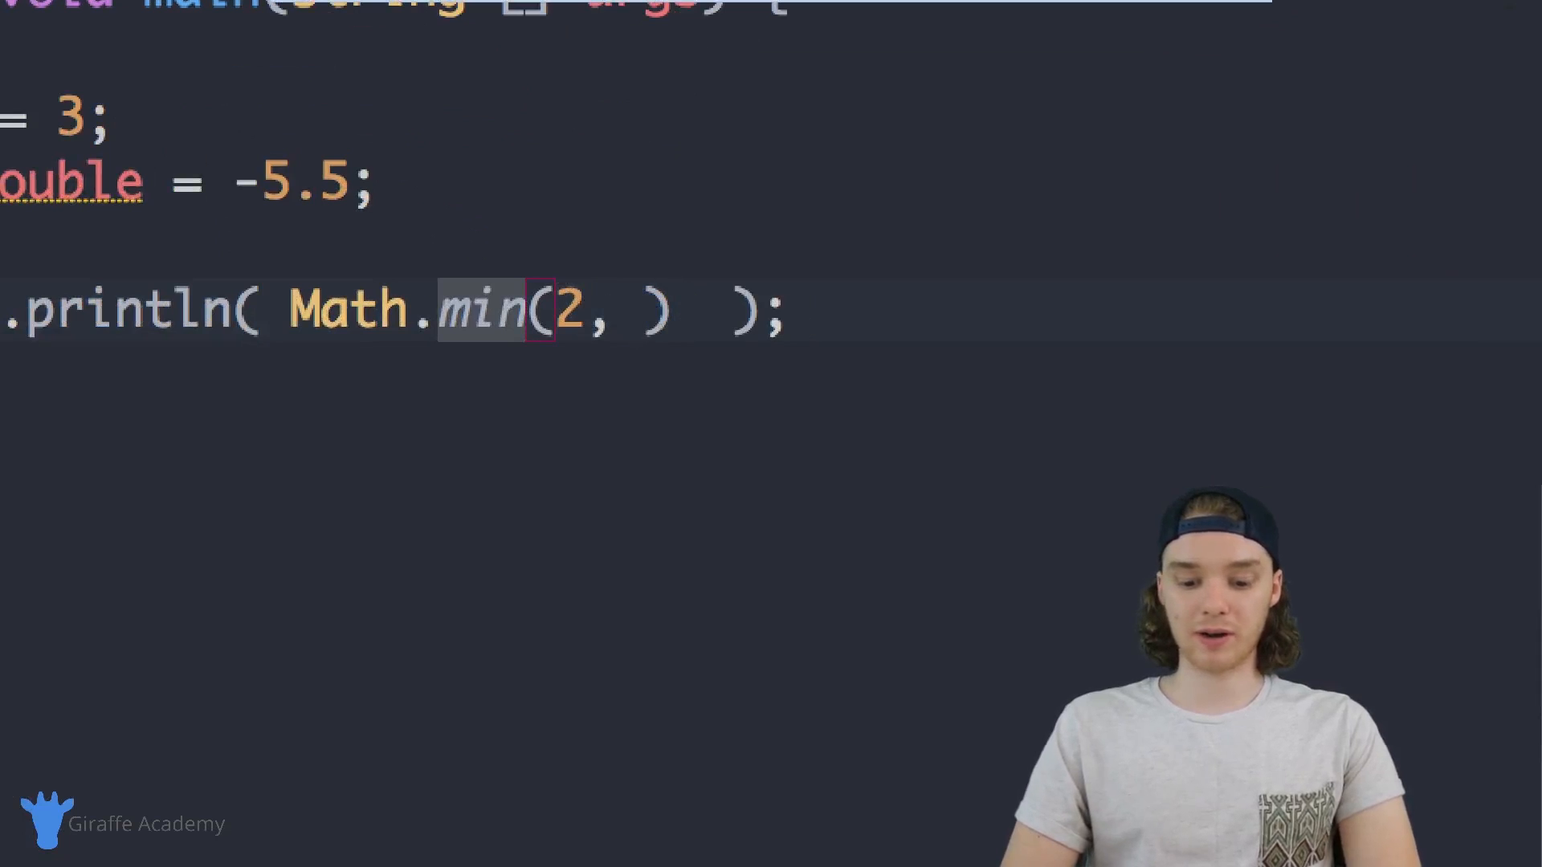
{"action": "type", "text": "myInt"}
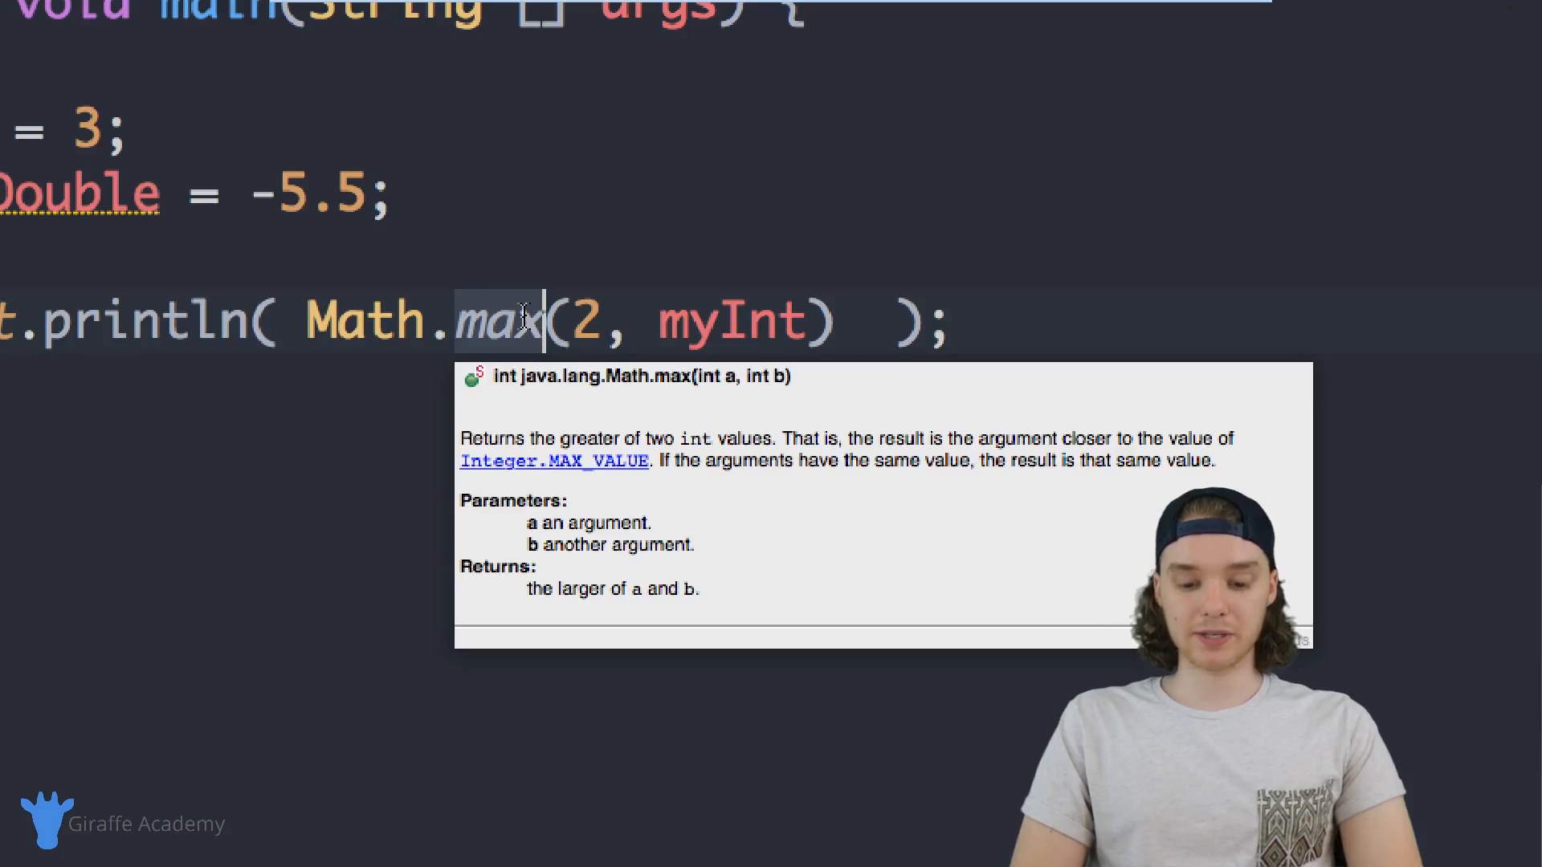
- Print Math.round(myDouble) with myDouble initialized to -5.9
{"action": "type", "text": "round"}
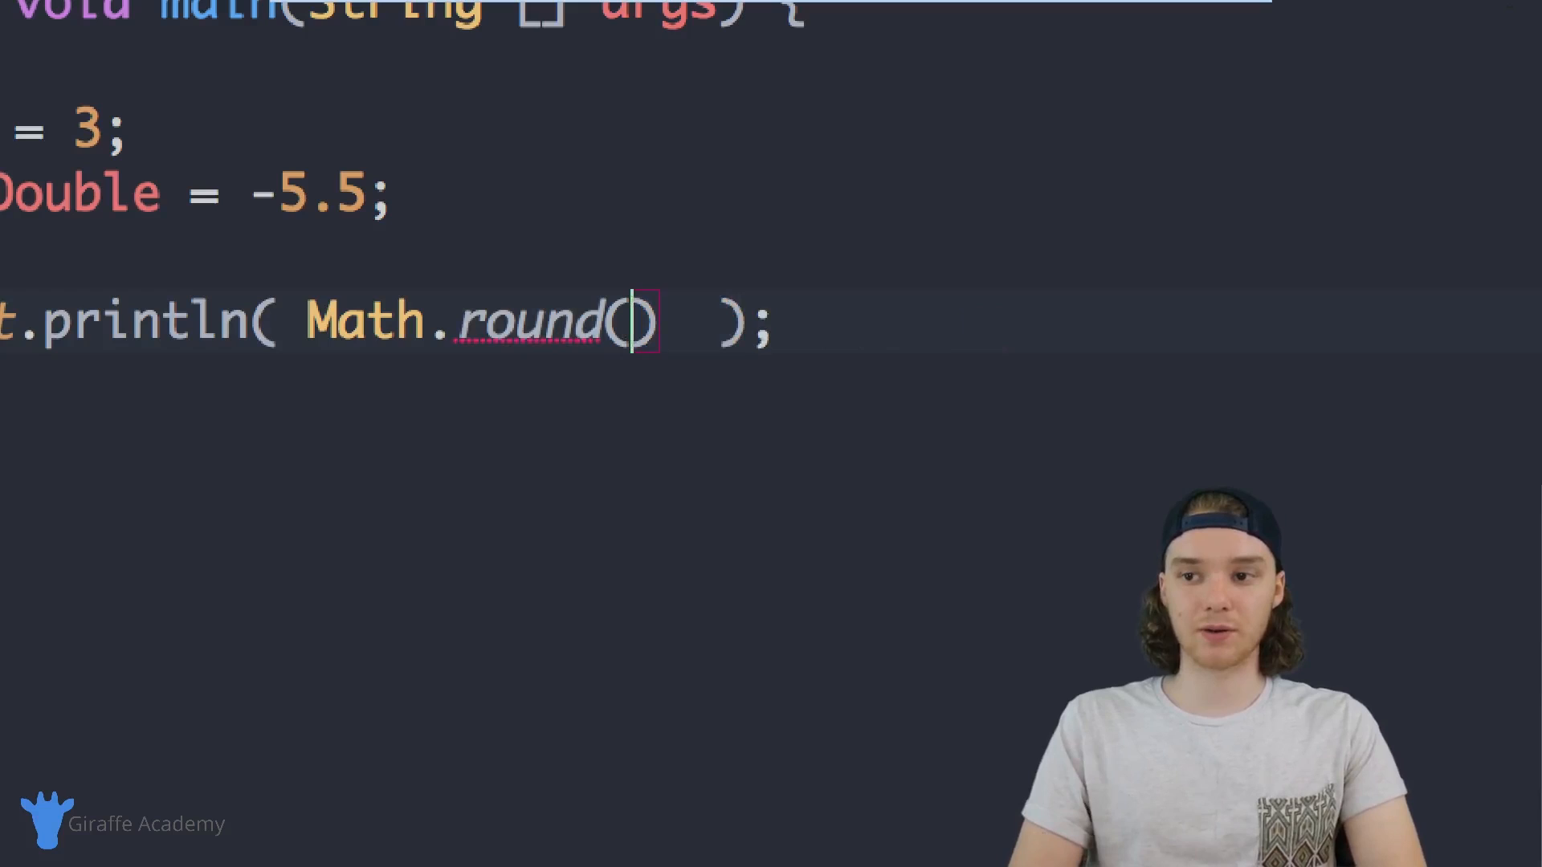
{"action": "type", "text": "myDouble"}
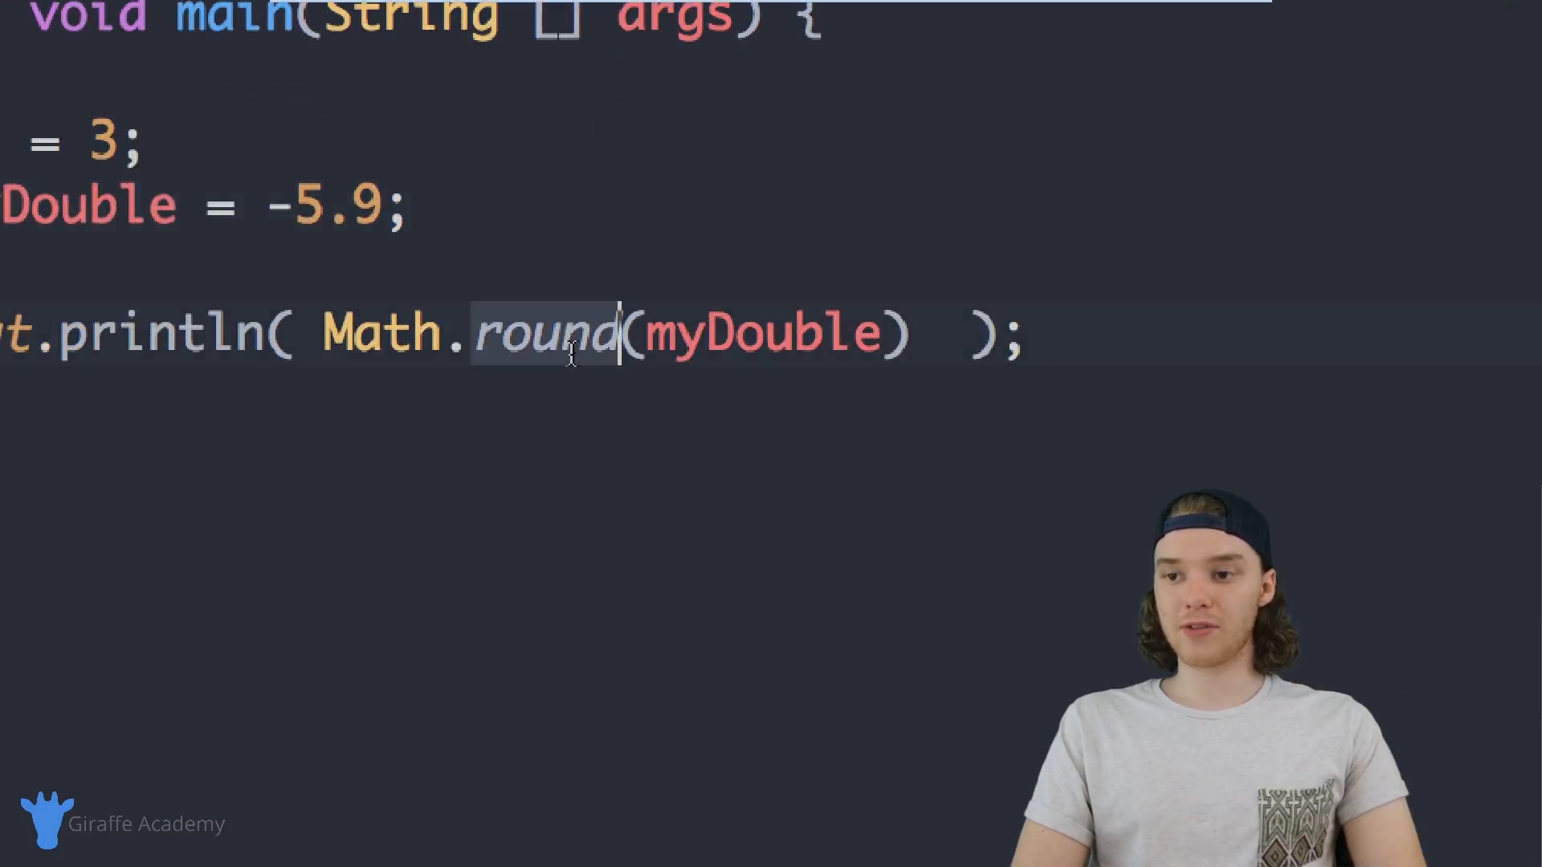
- Swap the round call for Math.random while keeping myDouble as the argument
{"action": "type", "text": "random"}
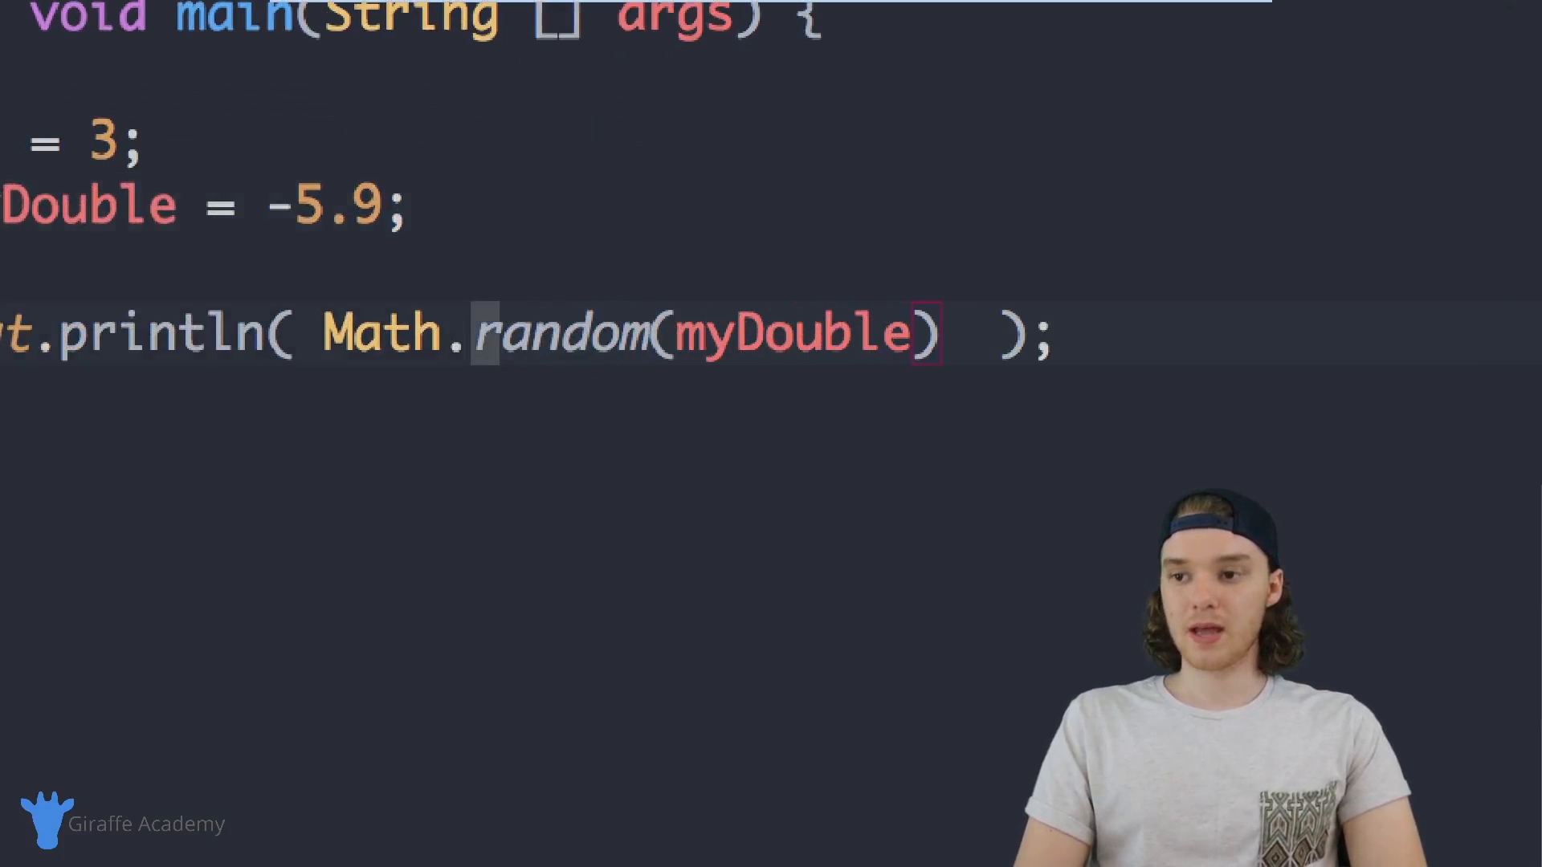